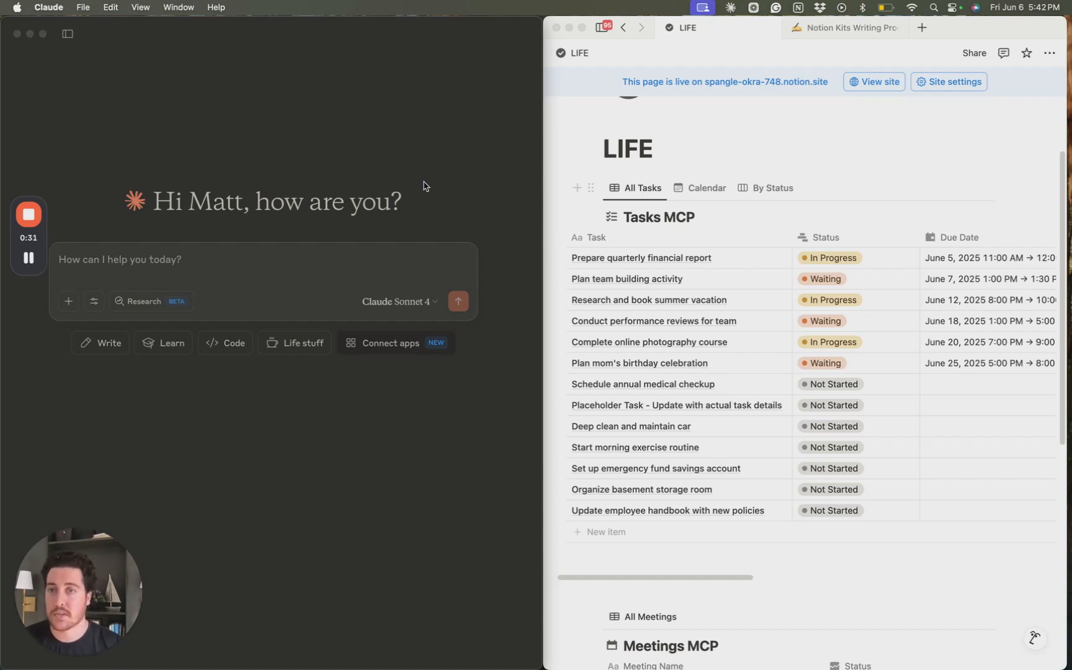
{"action": "mouse_move", "coordinate": [350, 230]}
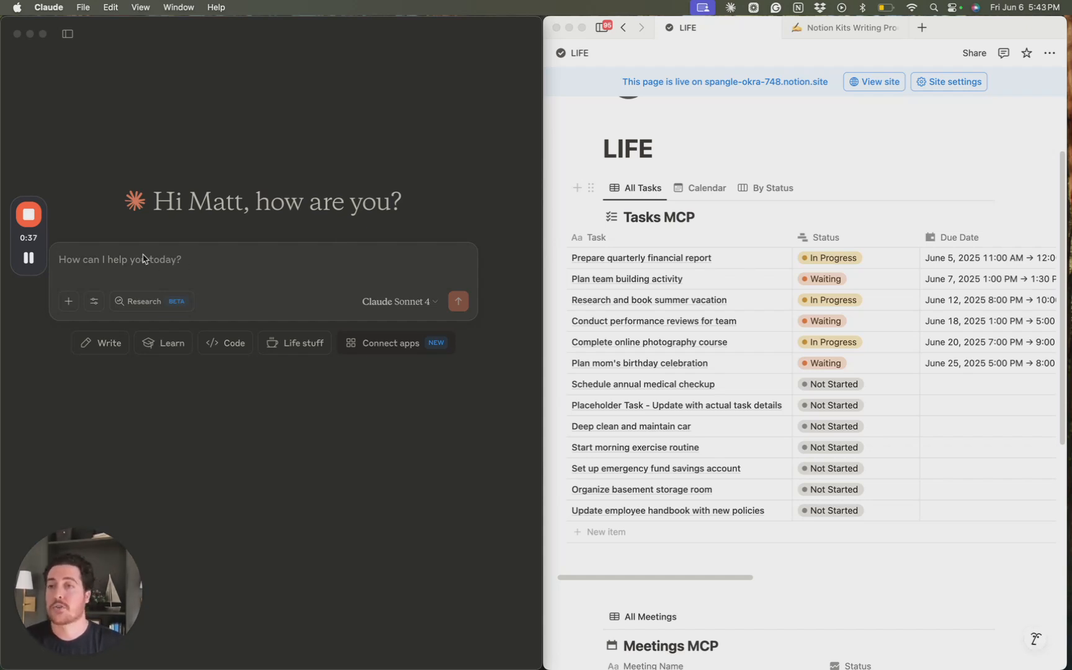
{"action": "mouse_move", "coordinate": [685, 283]}
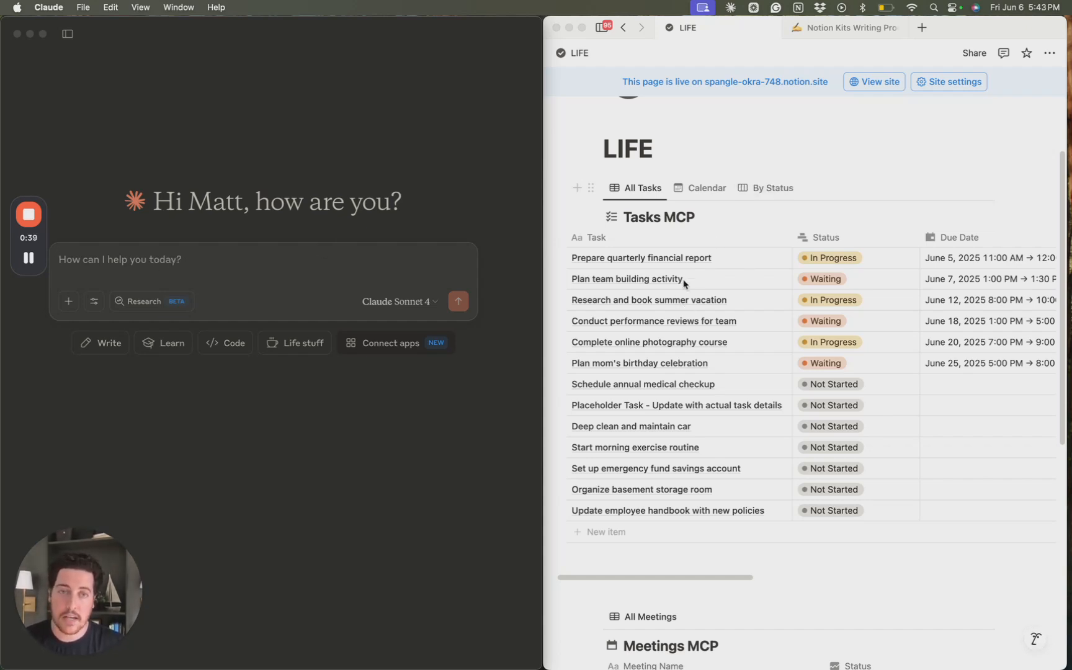
{"action": "mouse_move", "coordinate": [629, 528]}
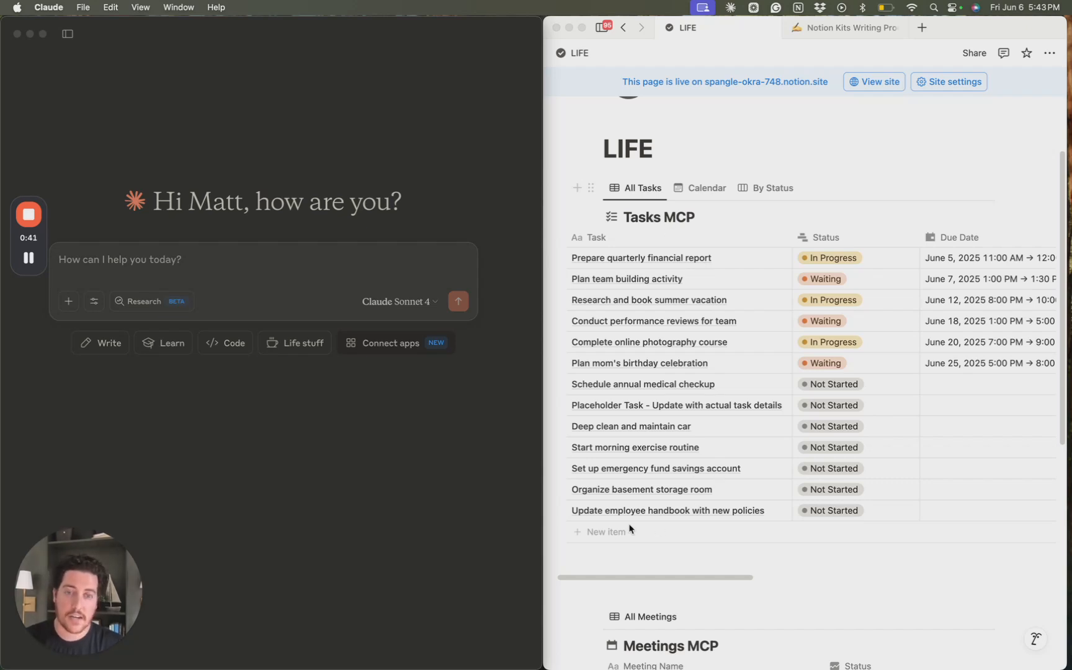
{"action": "mouse_move", "coordinate": [677, 514]}
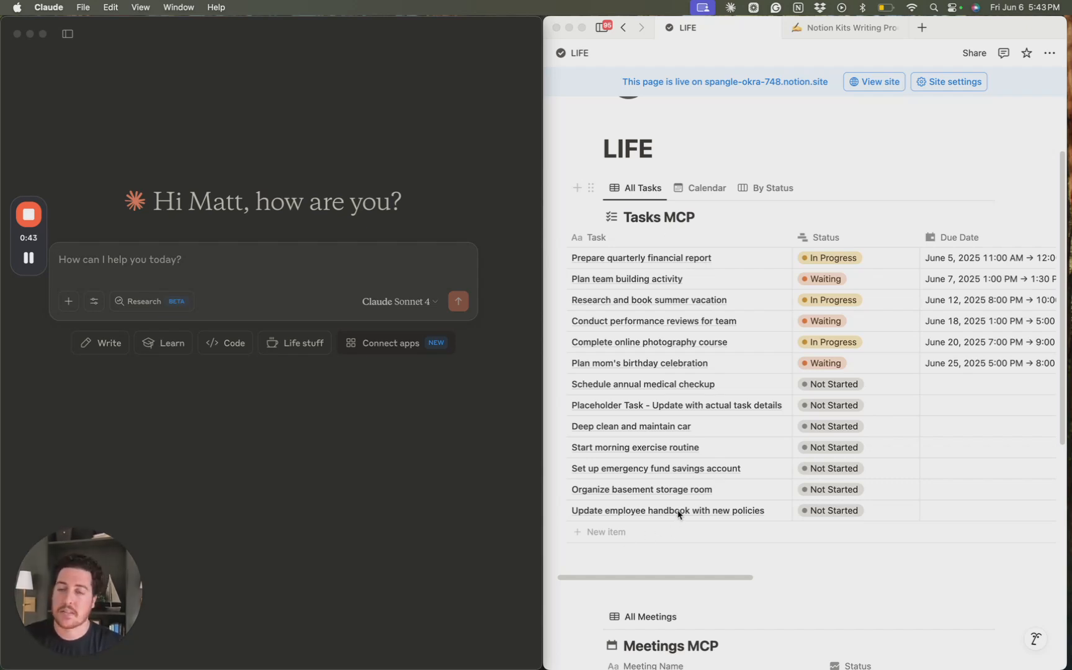
{"action": "mouse_move", "coordinate": [476, 435]}
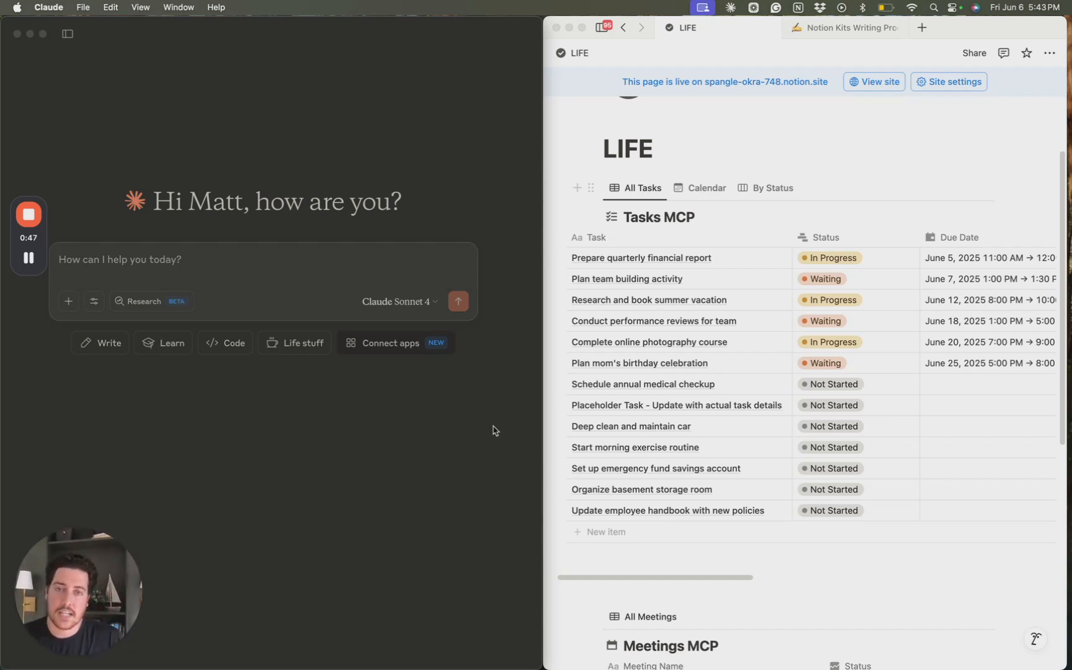
{"action": "mouse_move", "coordinate": [481, 421]}
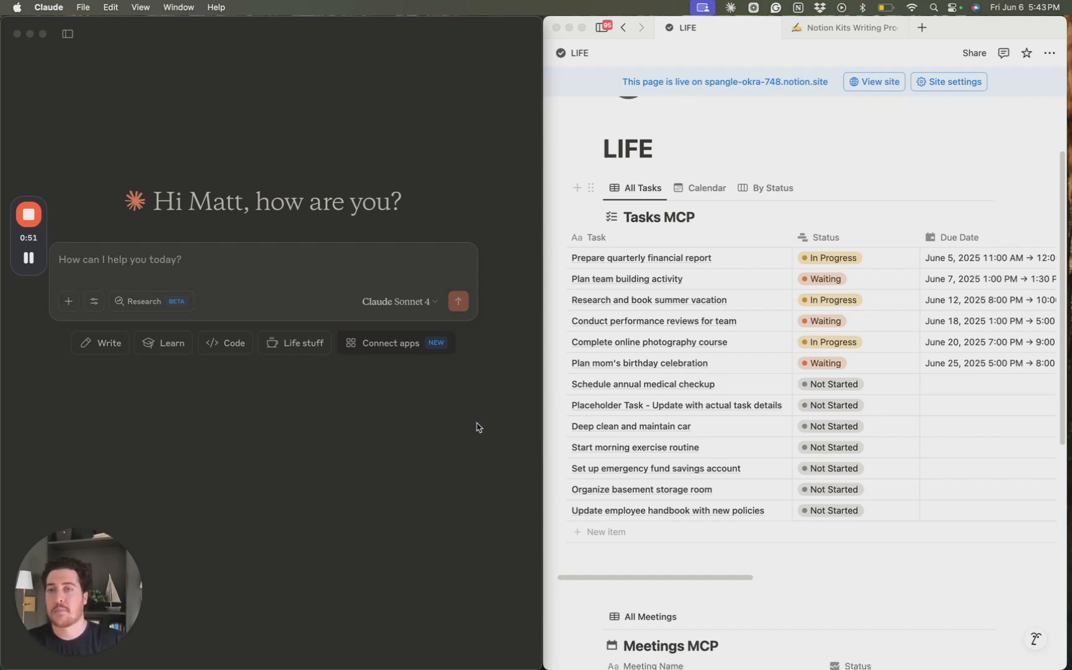
{"action": "mouse_move", "coordinate": [362, 406]}
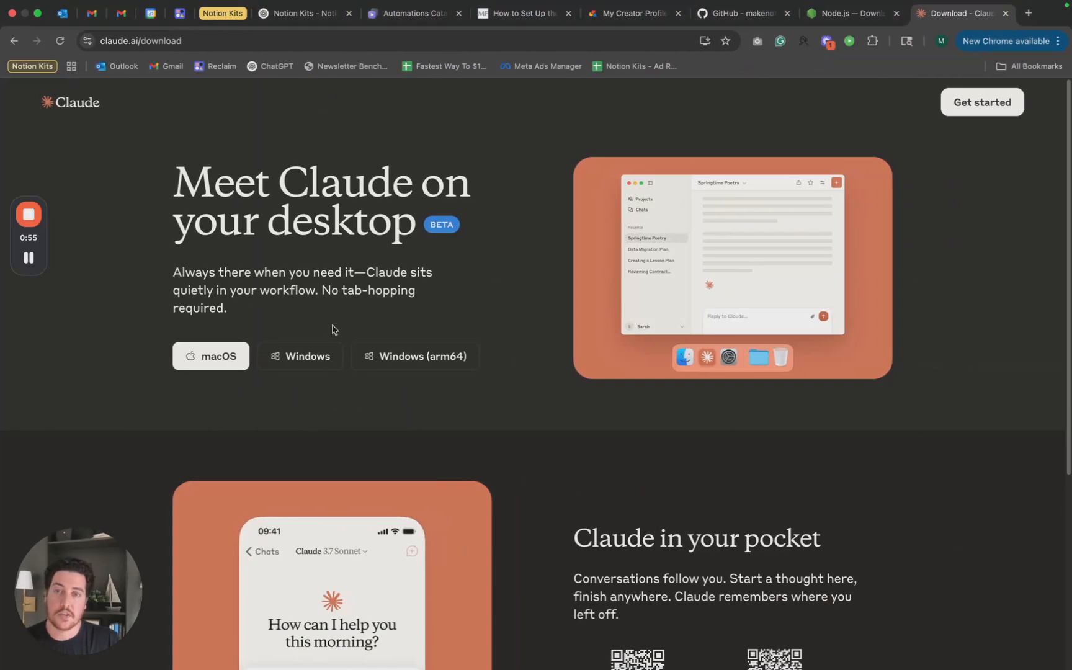
{"action": "mouse_move", "coordinate": [339, 329]}
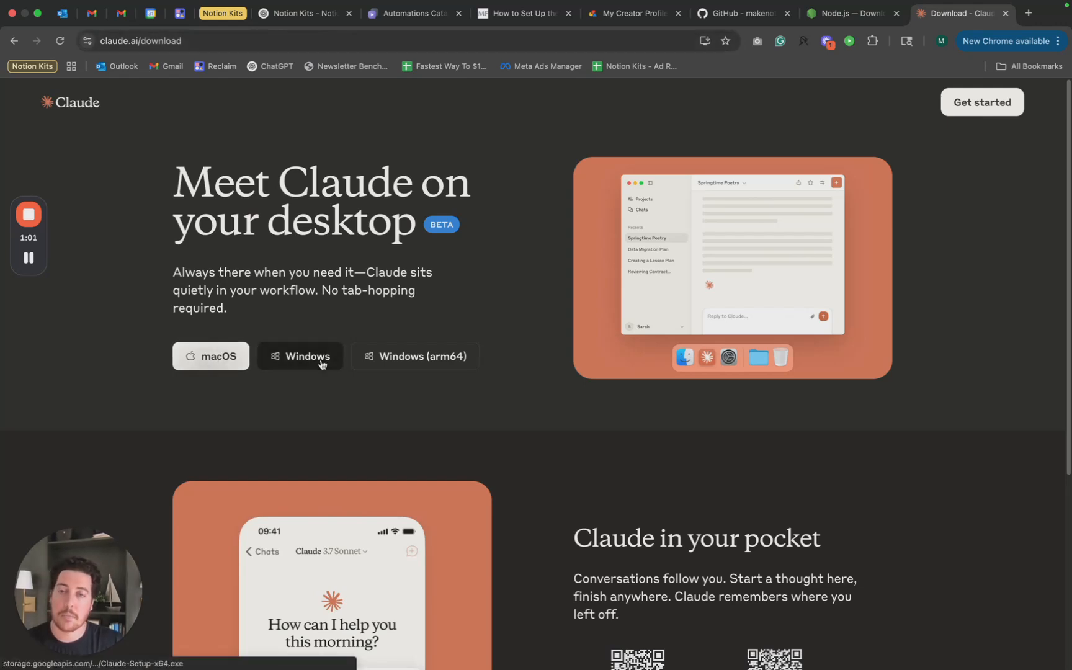
{"action": "mouse_move", "coordinate": [303, 325]}
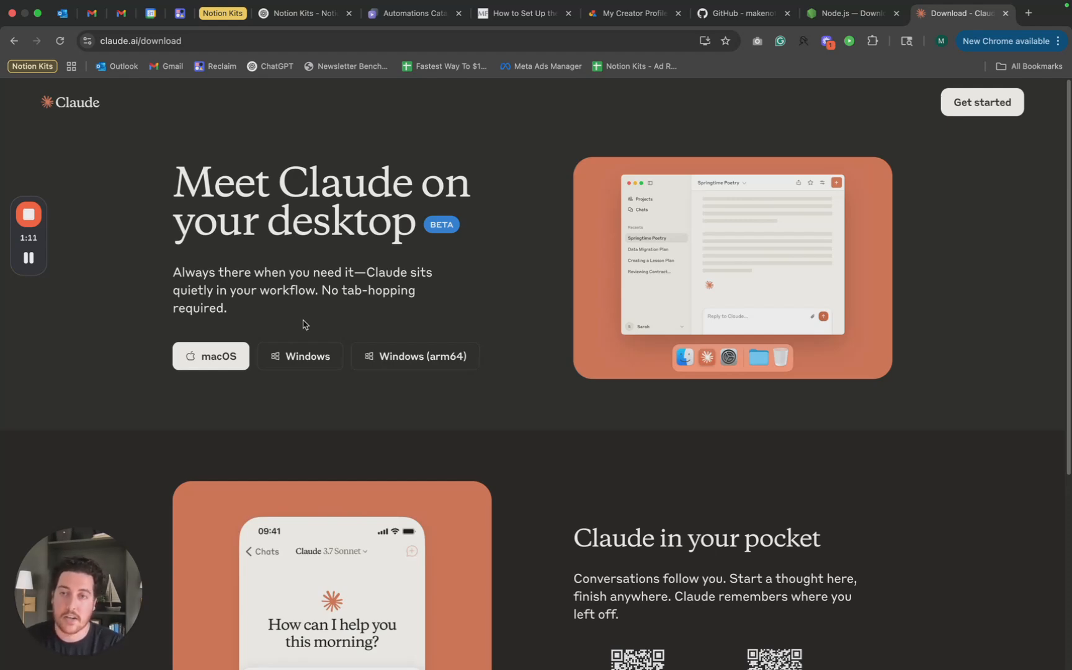
{"action": "mouse_move", "coordinate": [293, 240]}
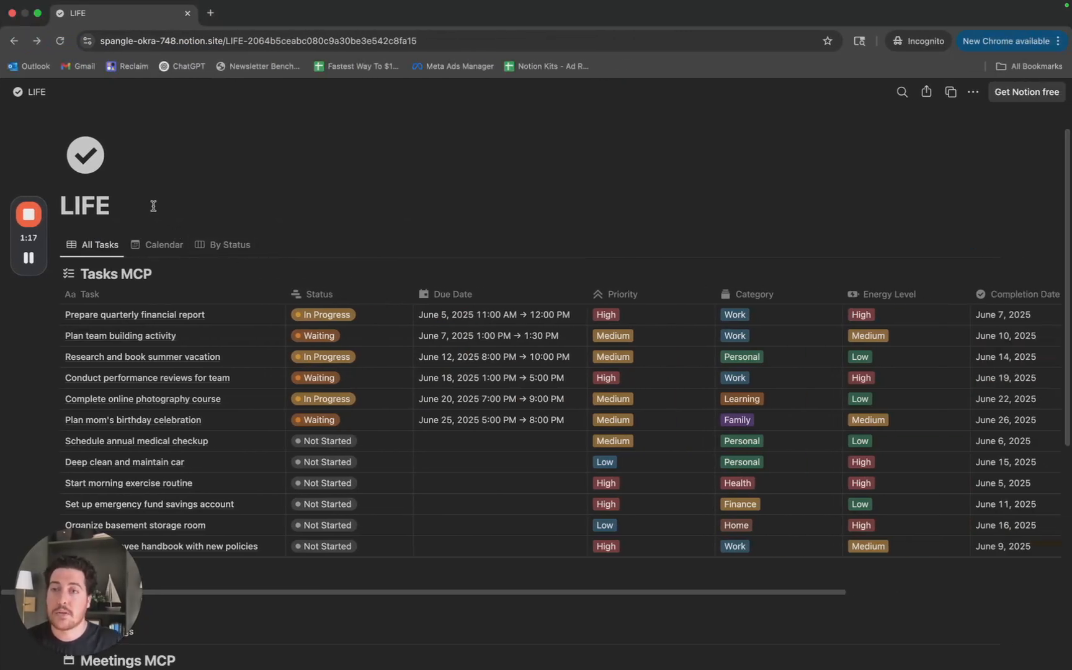
{"action": "mouse_move", "coordinate": [410, 179]}
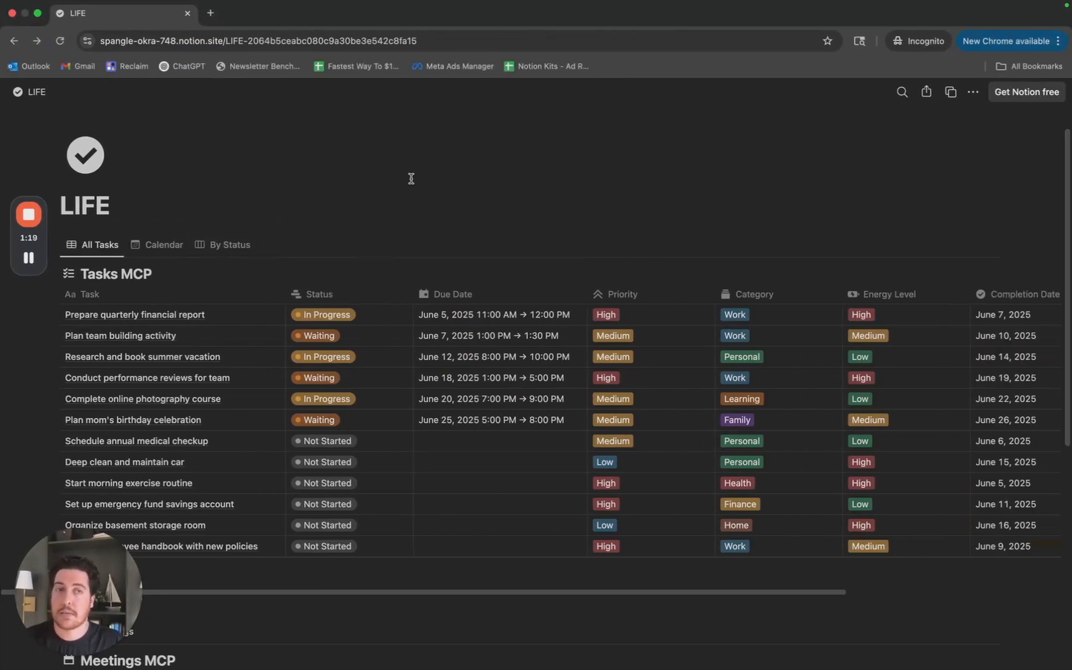
{"action": "mouse_move", "coordinate": [949, 92]}
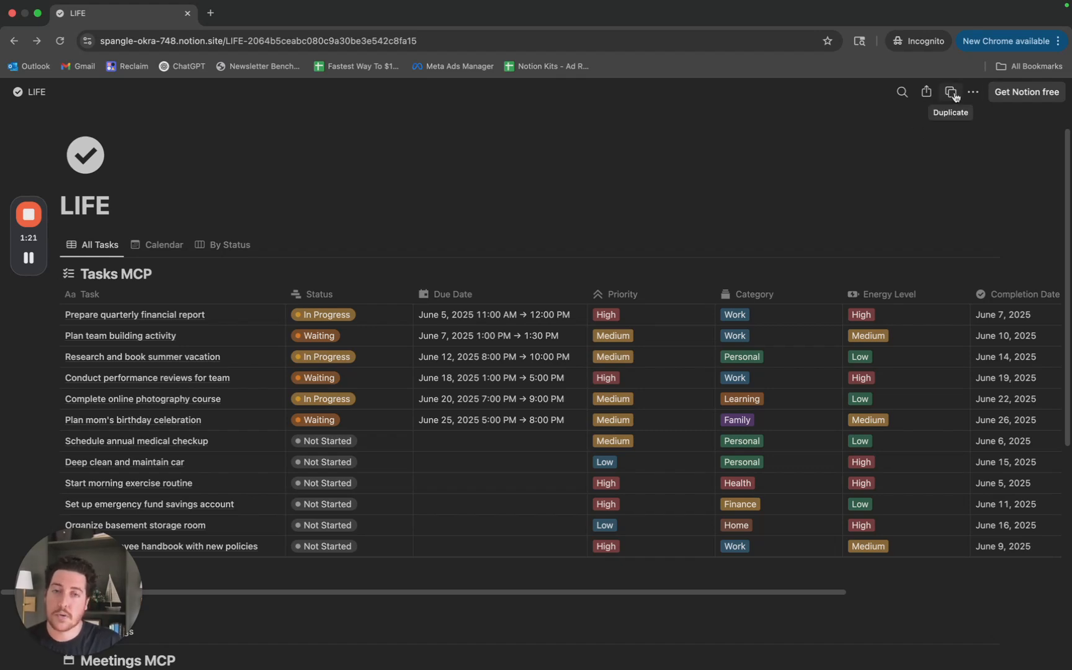
{"action": "mouse_move", "coordinate": [906, 107]}
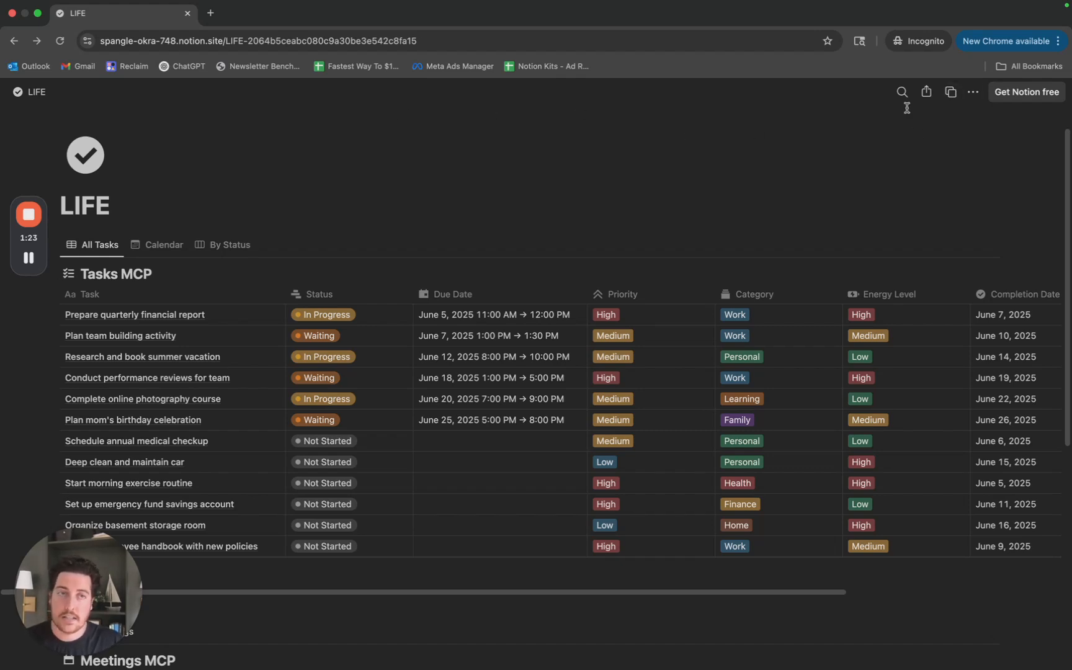
{"action": "mouse_move", "coordinate": [414, 181]}
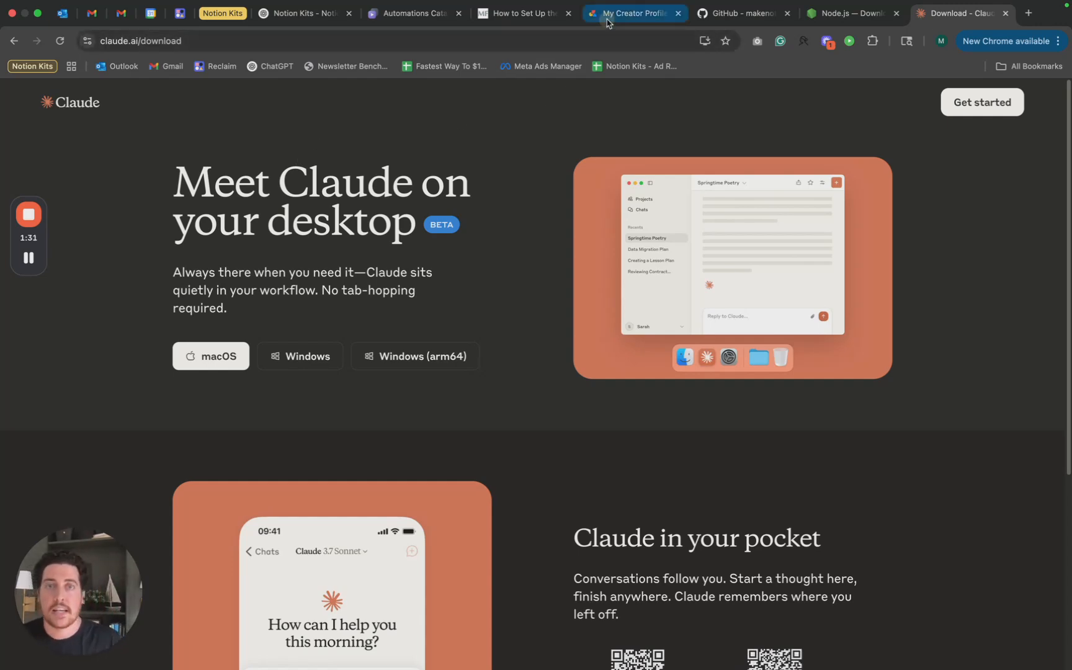
Go to Notion's integrations page and open the Claude MCP internal integration.
{"action": "left_click", "coordinate": [631, 13]}
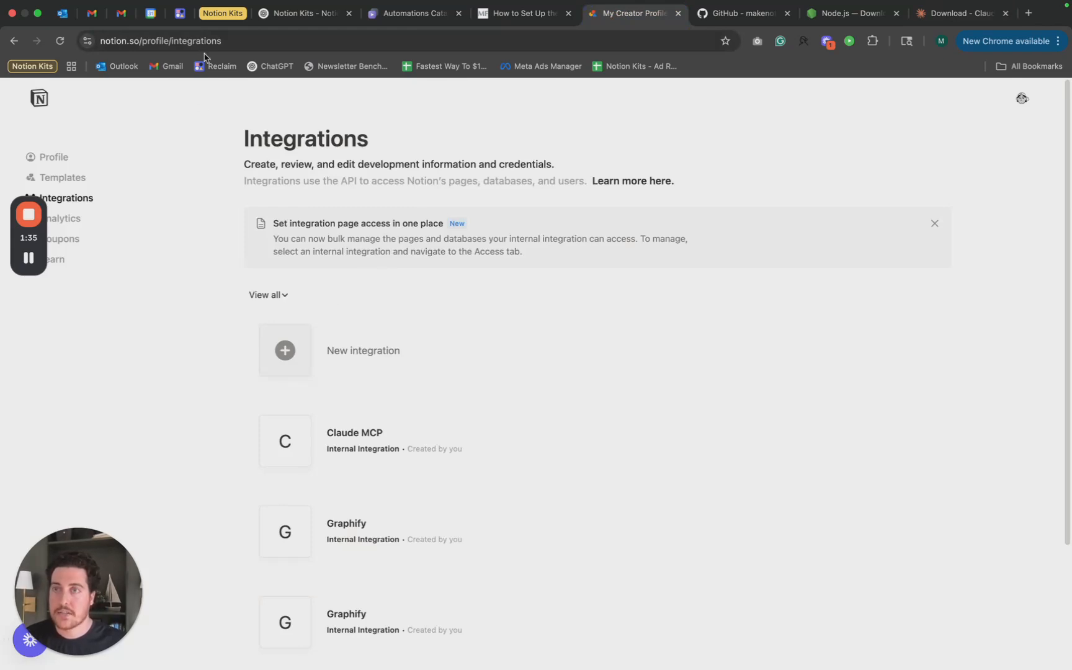
{"action": "mouse_move", "coordinate": [200, 182]}
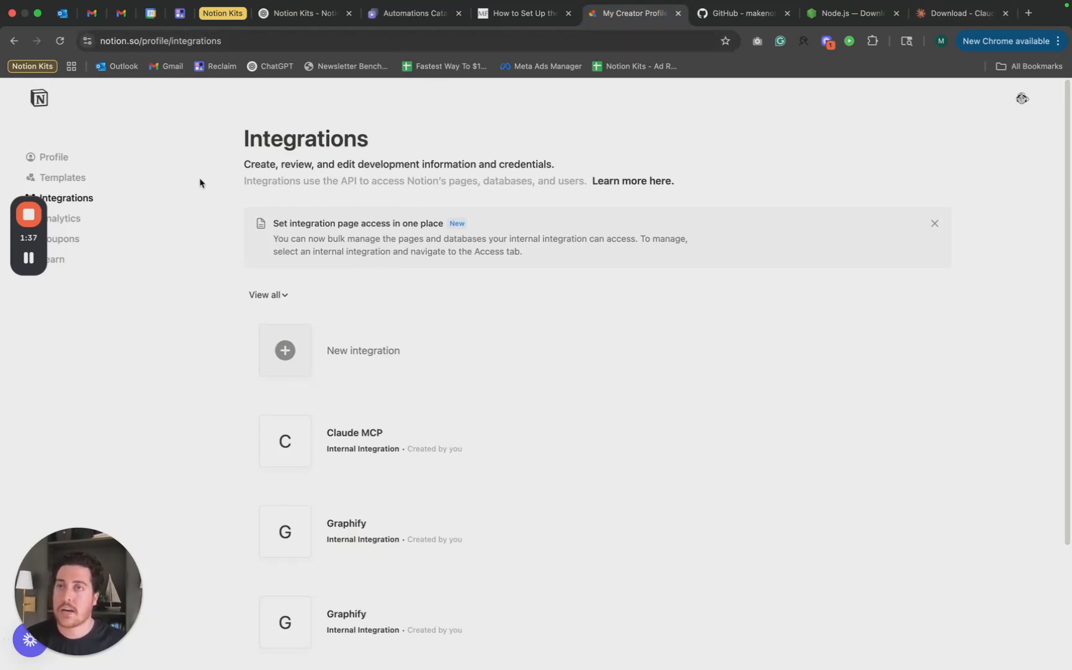
{"action": "mouse_move", "coordinate": [347, 363]}
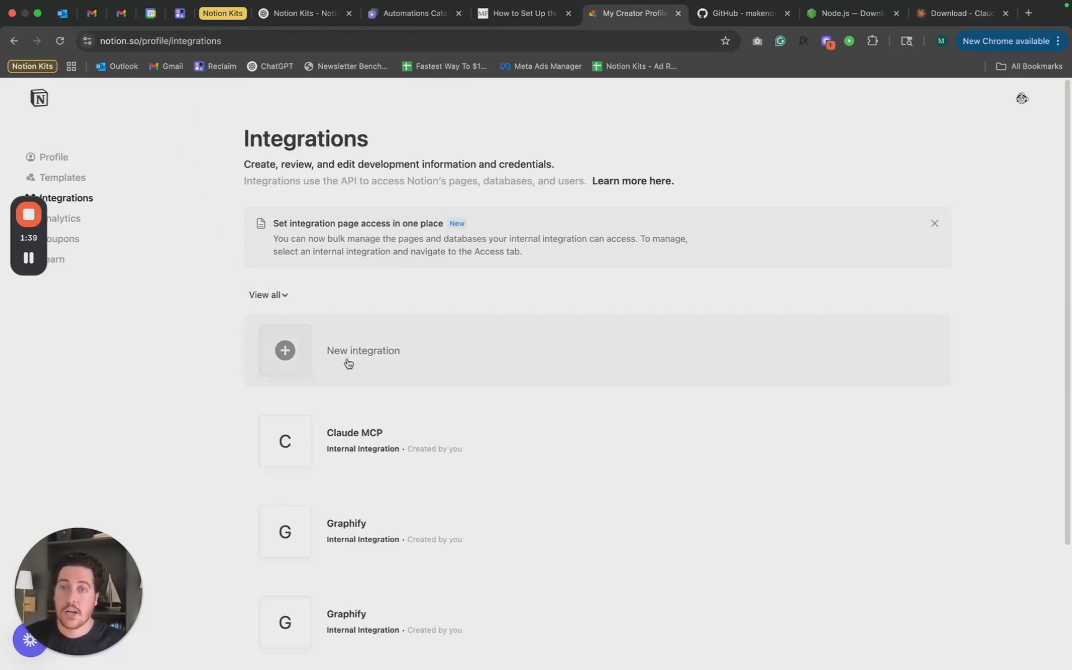
{"action": "mouse_move", "coordinate": [357, 358]}
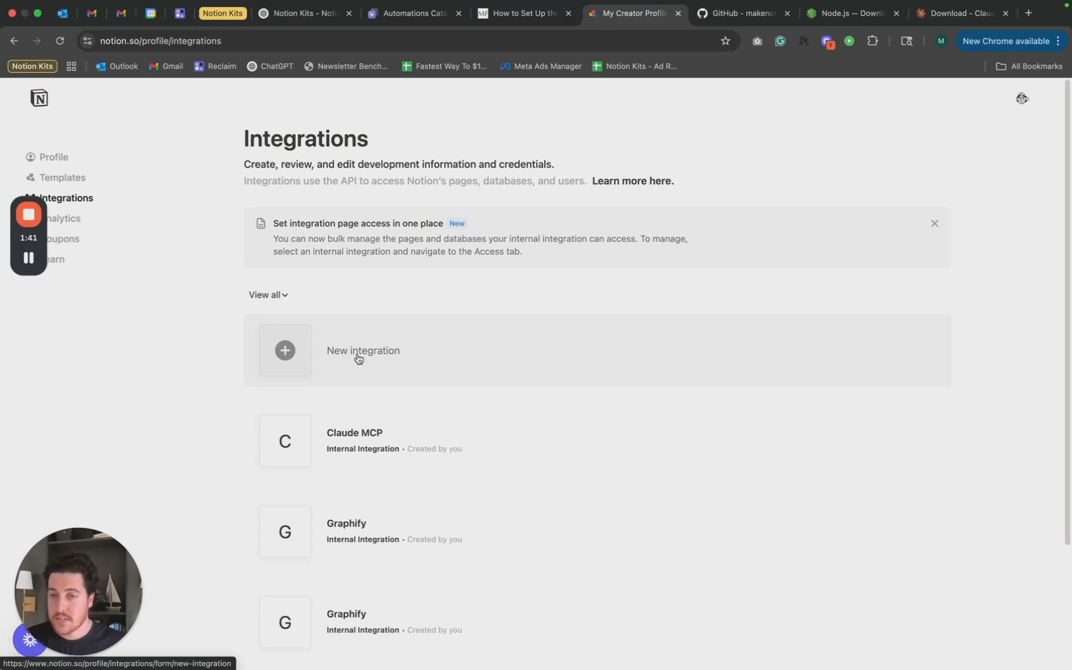
{"action": "left_click", "coordinate": [354, 441]}
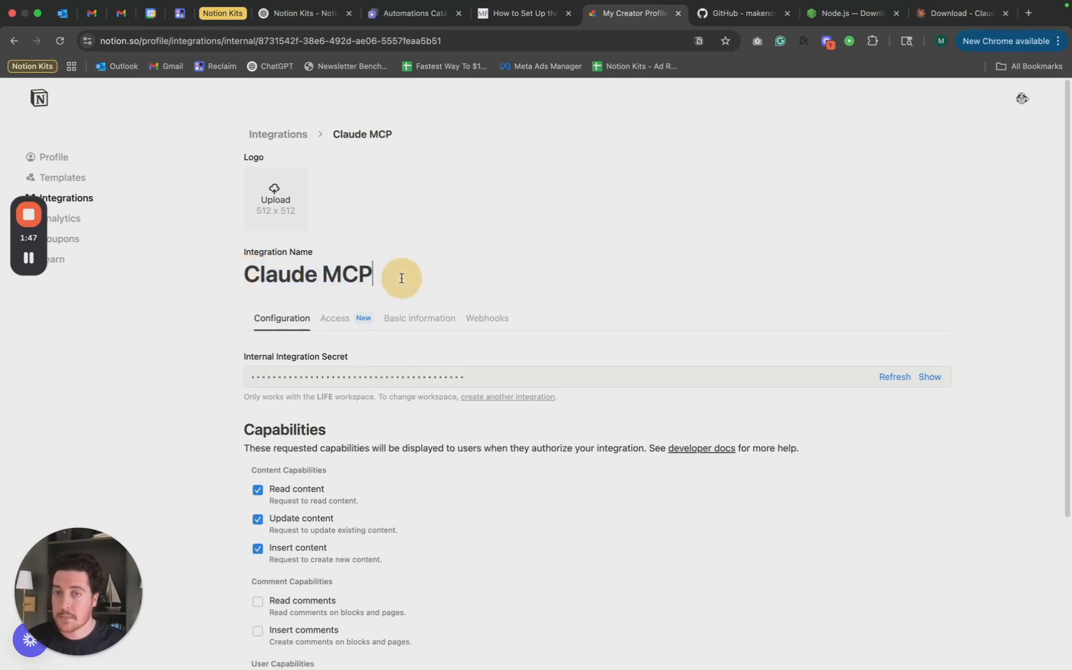
Scroll through the Claude MCP configuration to review its read, update and insert capabilities.
{"action": "scroll", "scroll_direction": "down", "scroll_amount": 3}
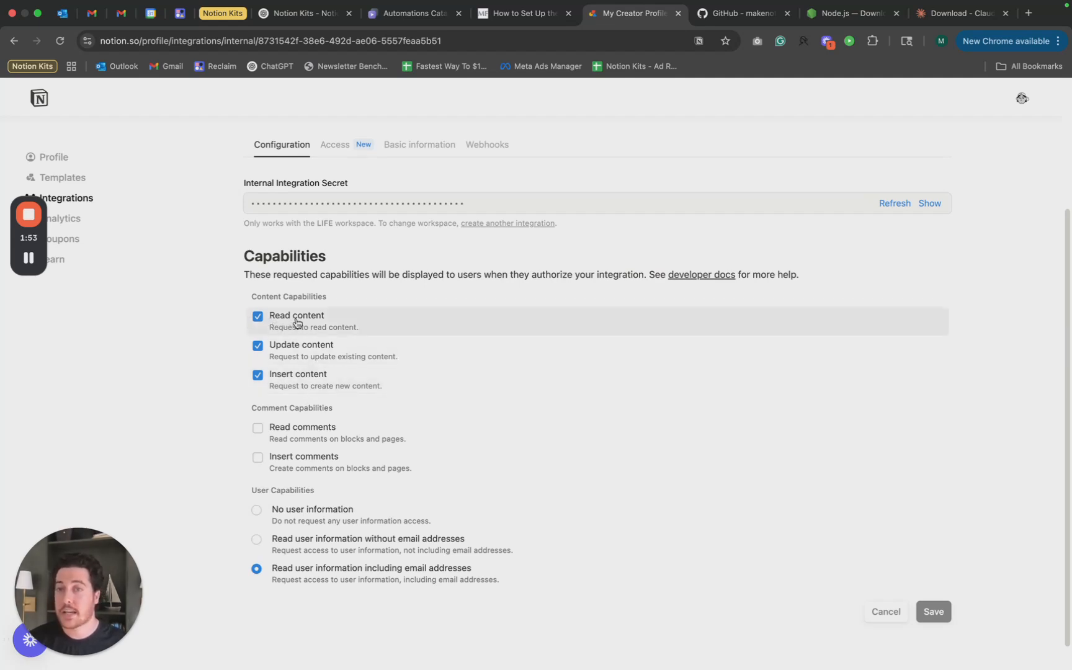
{"action": "mouse_move", "coordinate": [320, 327]}
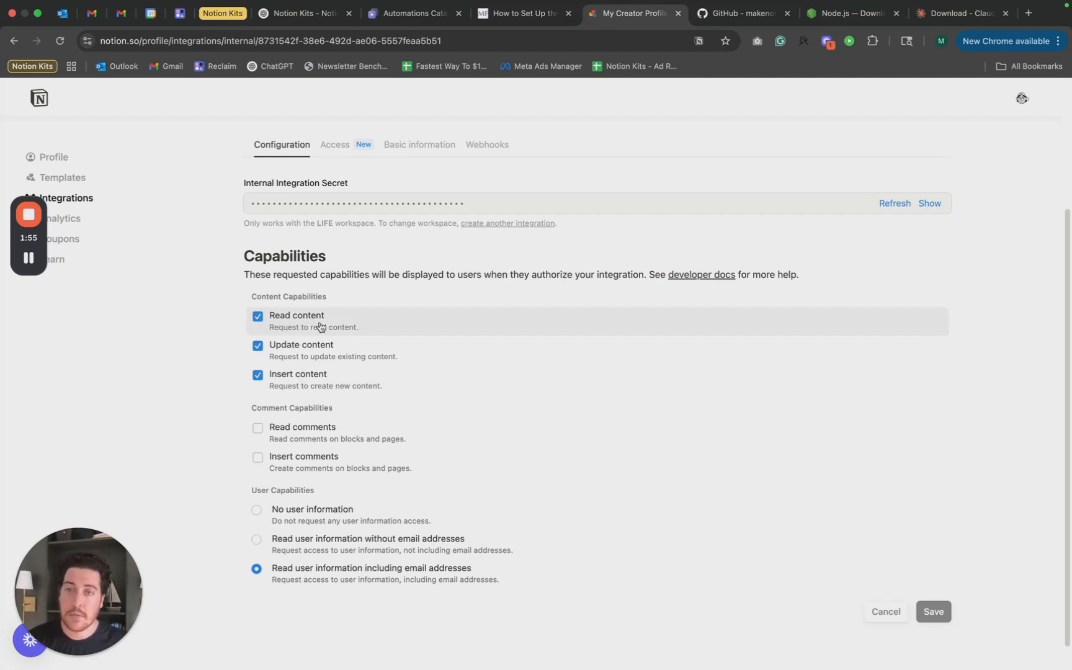
{"action": "mouse_move", "coordinate": [371, 333]}
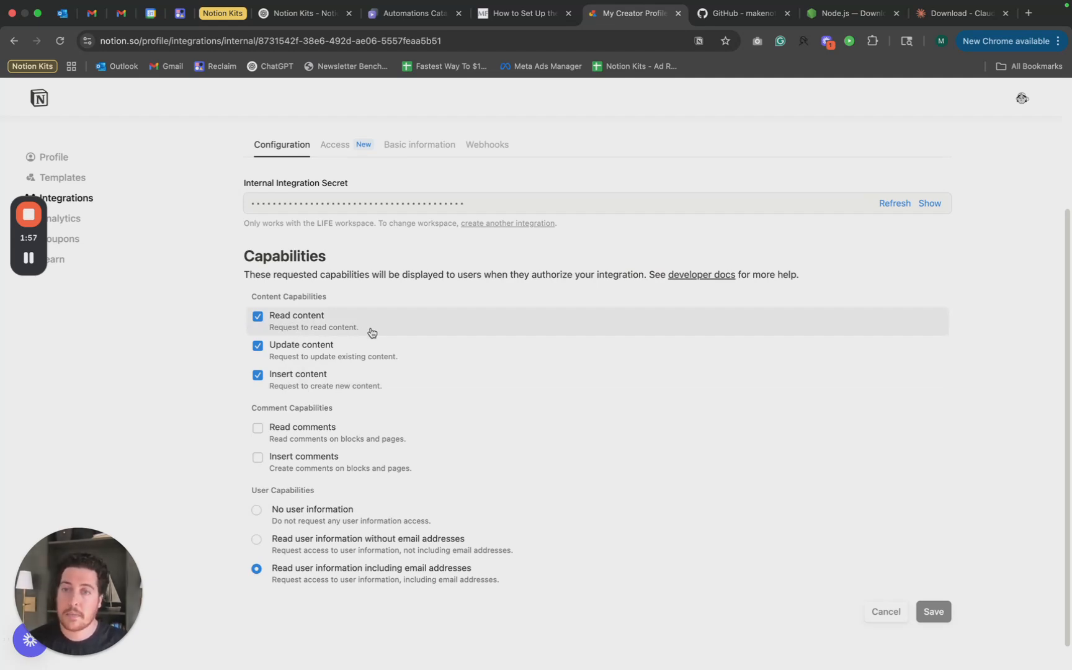
{"action": "mouse_move", "coordinate": [369, 369]}
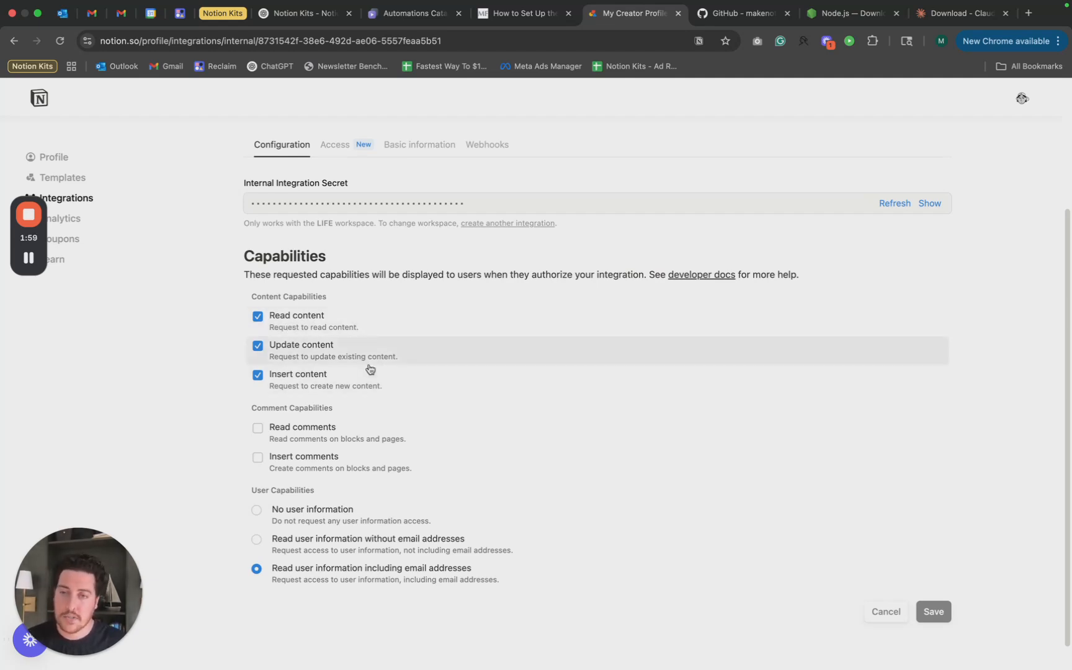
{"action": "mouse_move", "coordinate": [270, 321]}
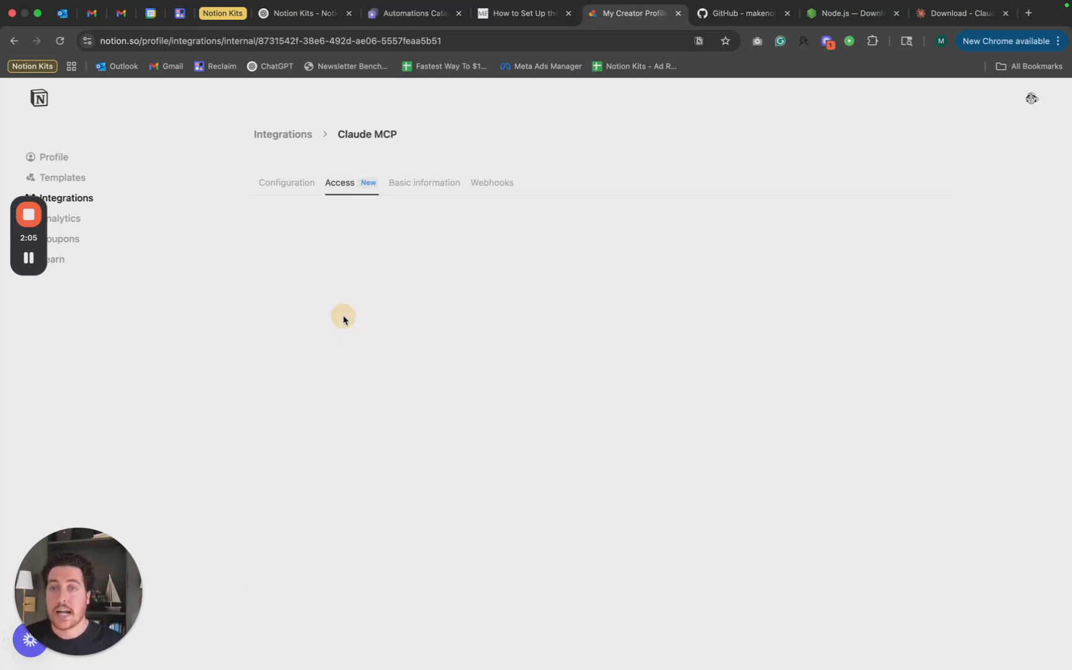
Show the integration's Access list, confirming the private LIFE page is shared.
{"action": "left_click", "coordinate": [339, 182]}
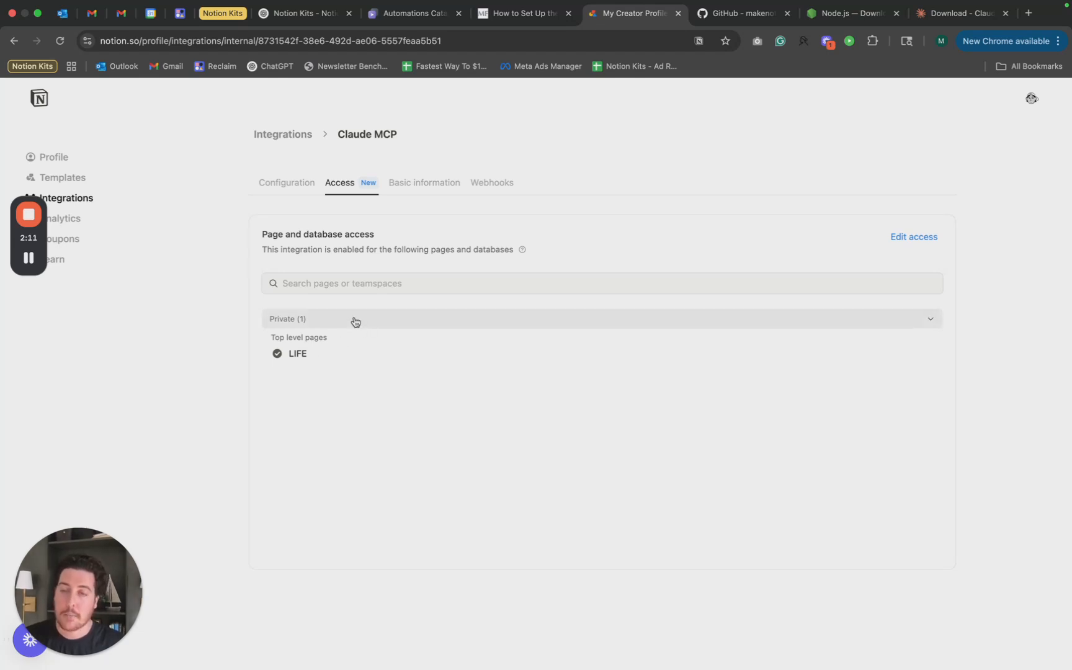
{"action": "mouse_move", "coordinate": [335, 340]}
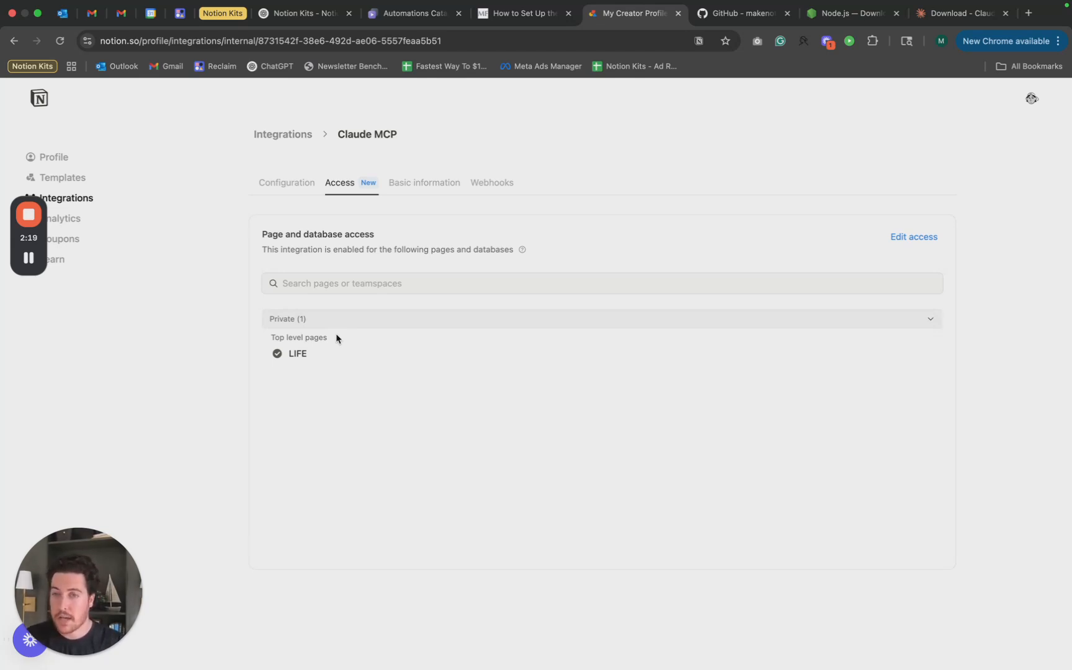
{"action": "mouse_move", "coordinate": [331, 360]}
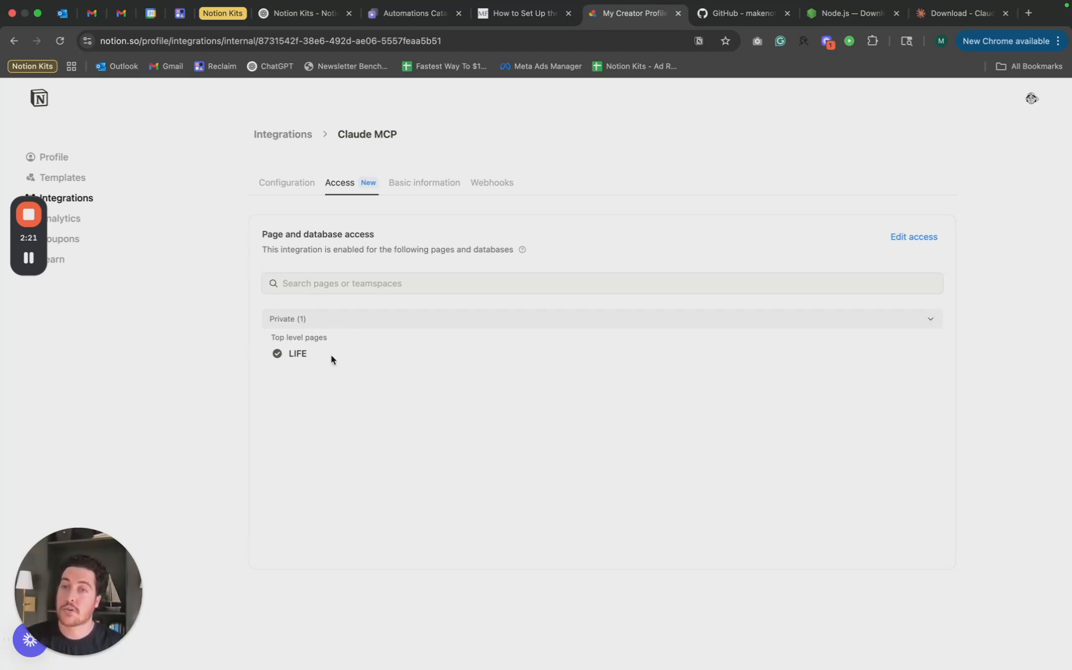
{"action": "mouse_move", "coordinate": [330, 359]}
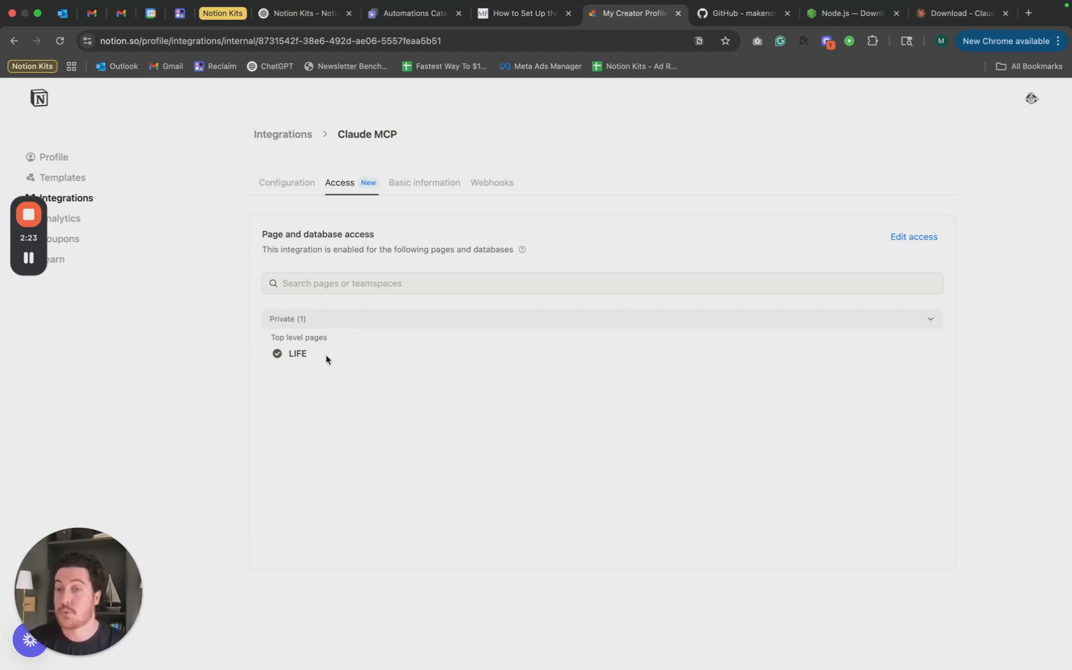
{"action": "mouse_move", "coordinate": [317, 360]}
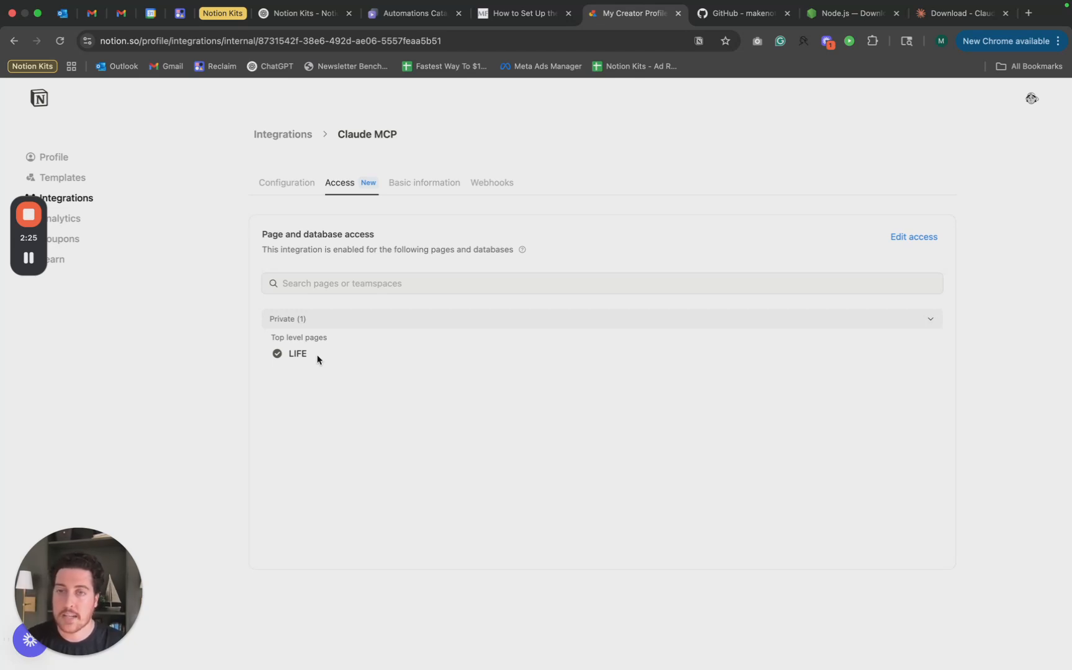
{"action": "mouse_move", "coordinate": [309, 364]}
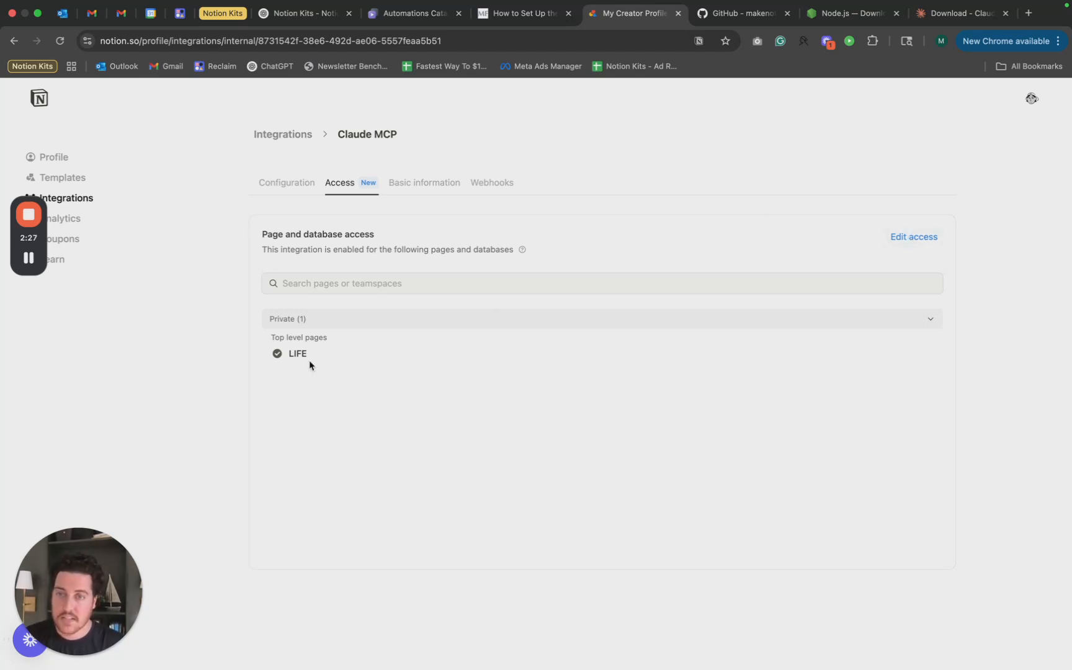
{"action": "mouse_move", "coordinate": [898, 265]}
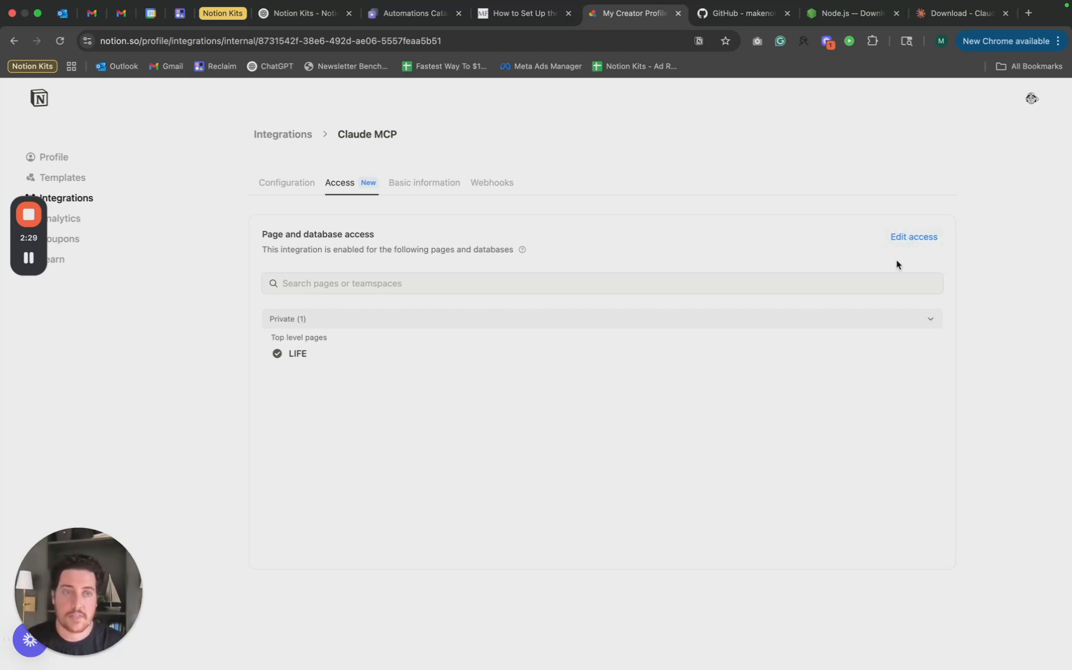
{"action": "left_click", "coordinate": [913, 236]}
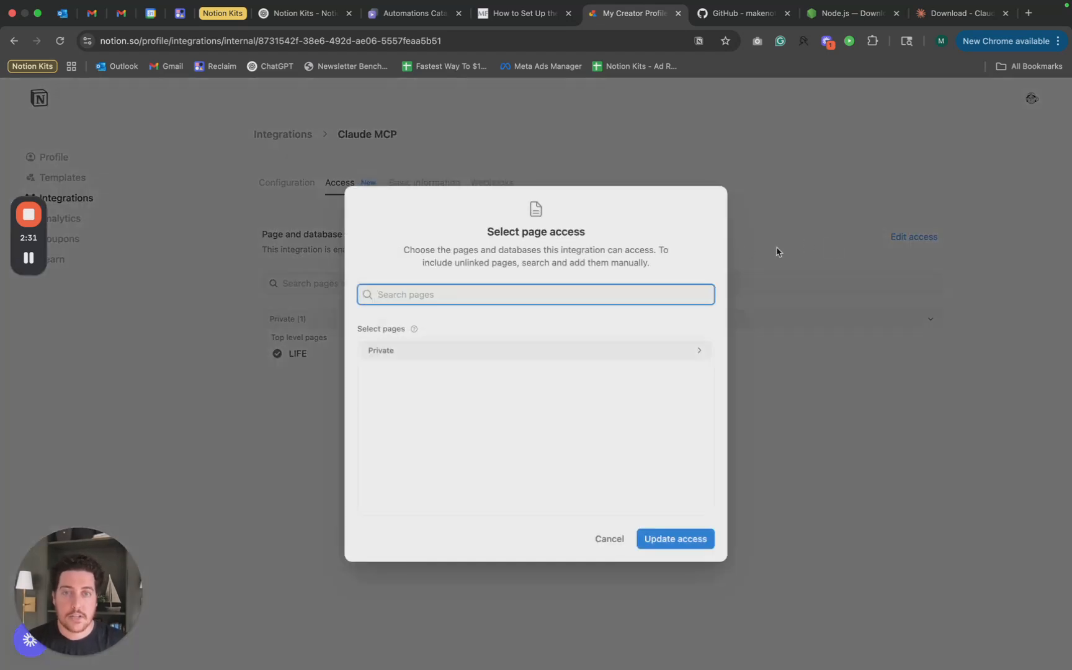
{"action": "mouse_move", "coordinate": [627, 326]}
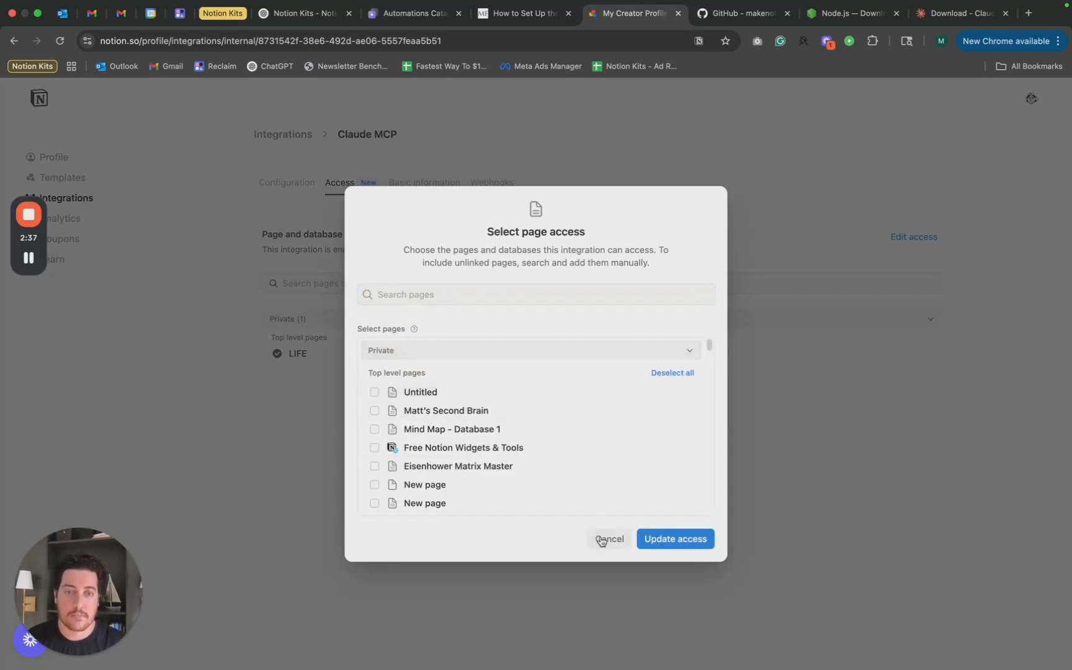
{"action": "left_click", "coordinate": [609, 539]}
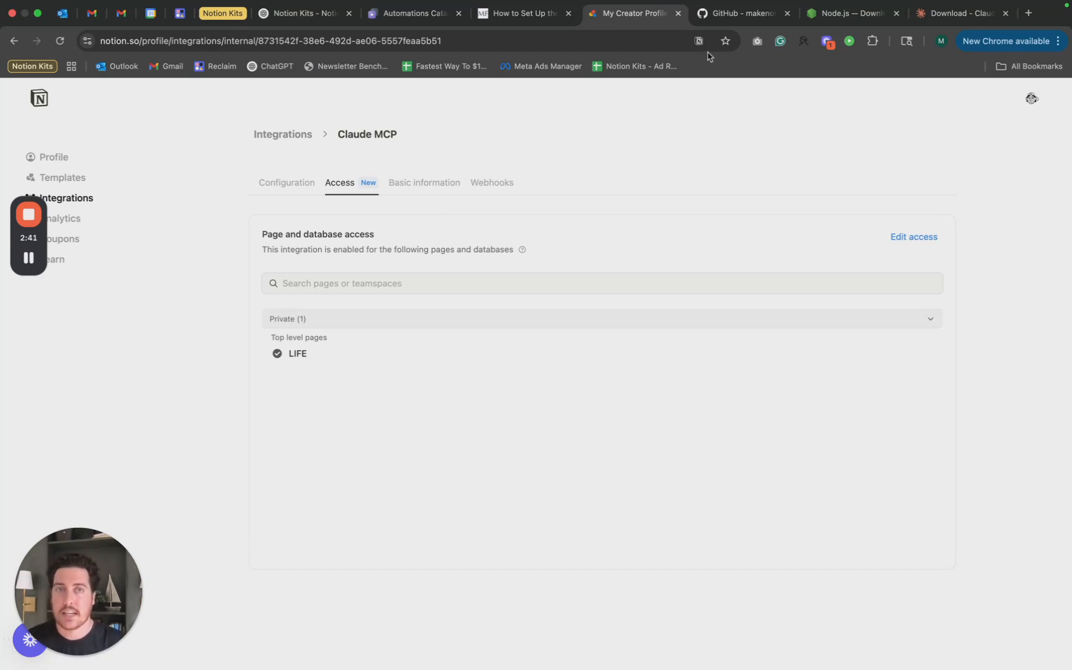
Switch to the Node.js download tab showing the macOS Installer (.pkg) option.
{"action": "left_click", "coordinate": [850, 13]}
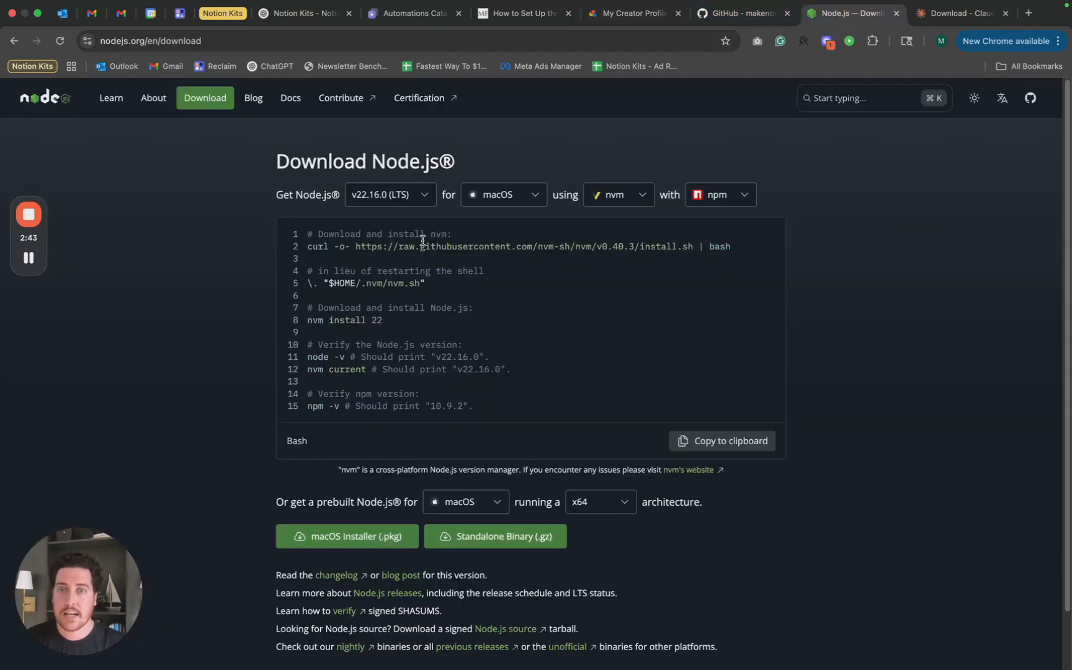
{"action": "mouse_move", "coordinate": [134, 228]}
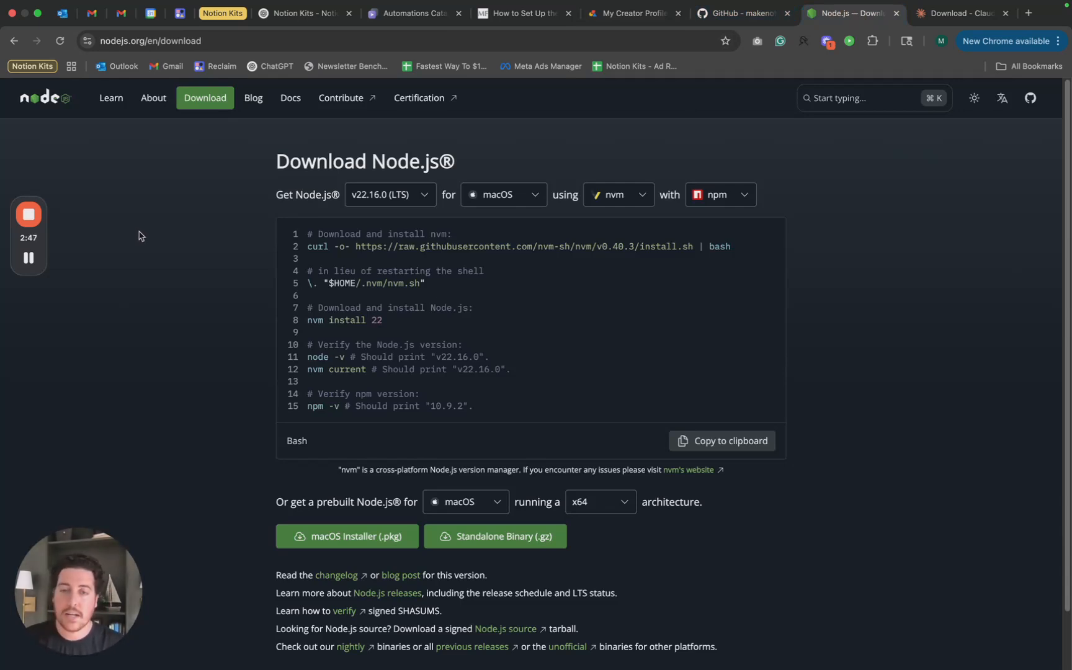
{"action": "mouse_move", "coordinate": [287, 532]}
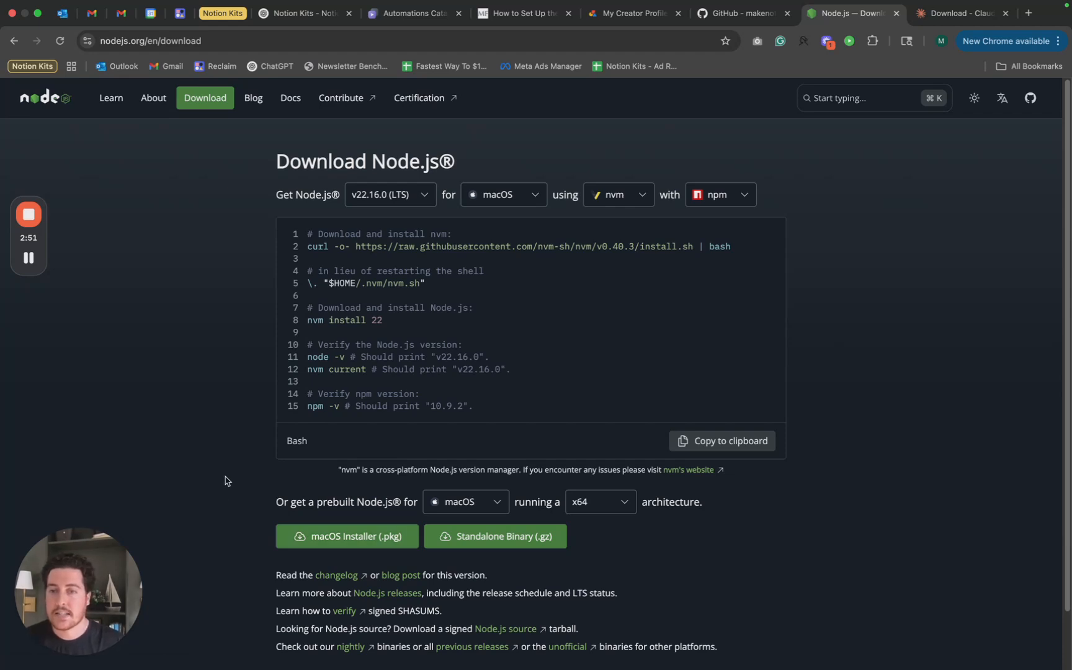
{"action": "mouse_move", "coordinate": [209, 494]}
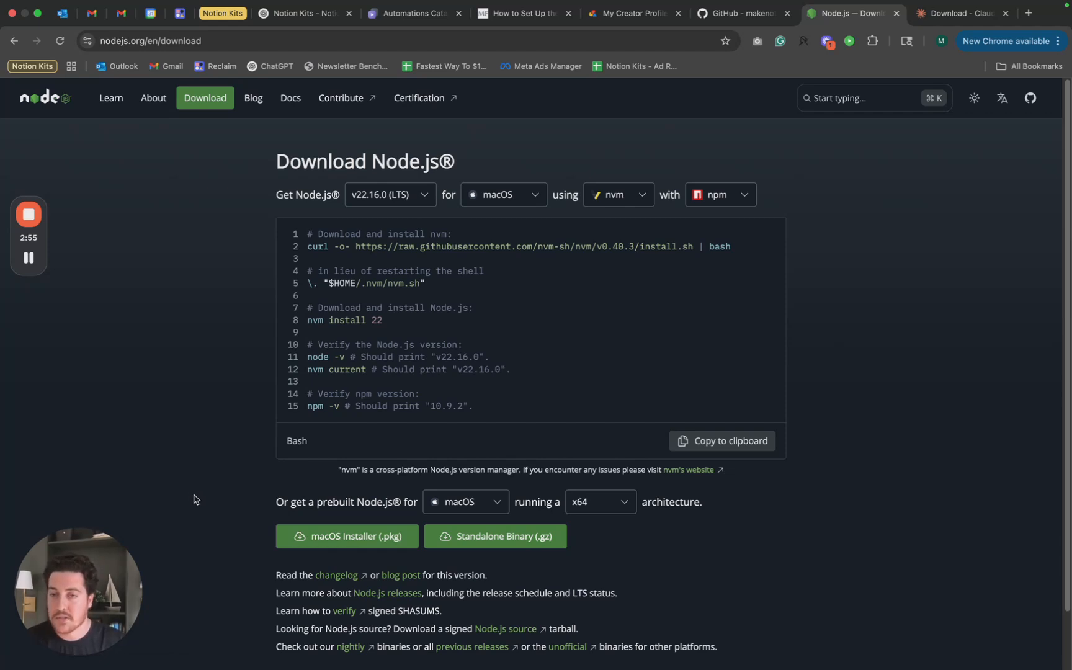
{"action": "mouse_move", "coordinate": [223, 513]}
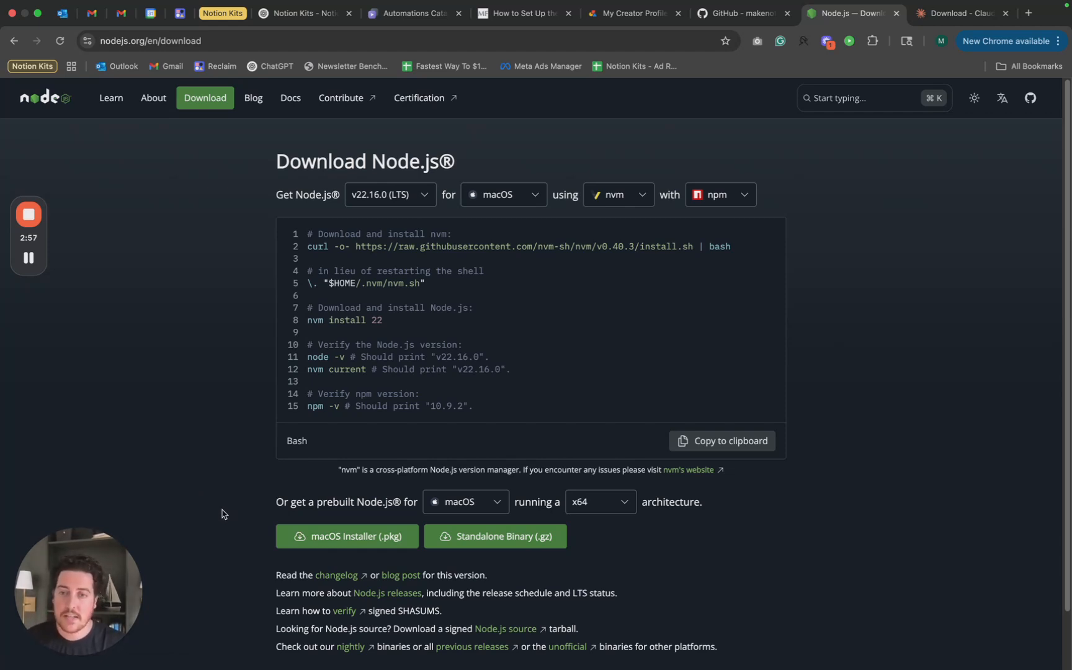
{"action": "mouse_move", "coordinate": [383, 541]}
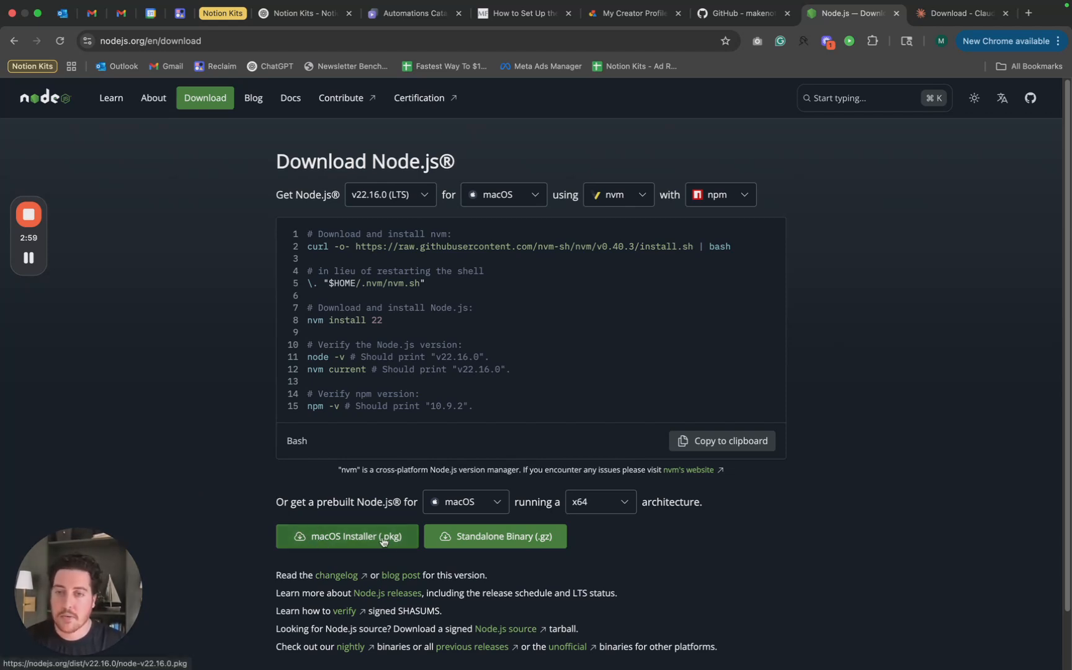
{"action": "mouse_move", "coordinate": [330, 517]}
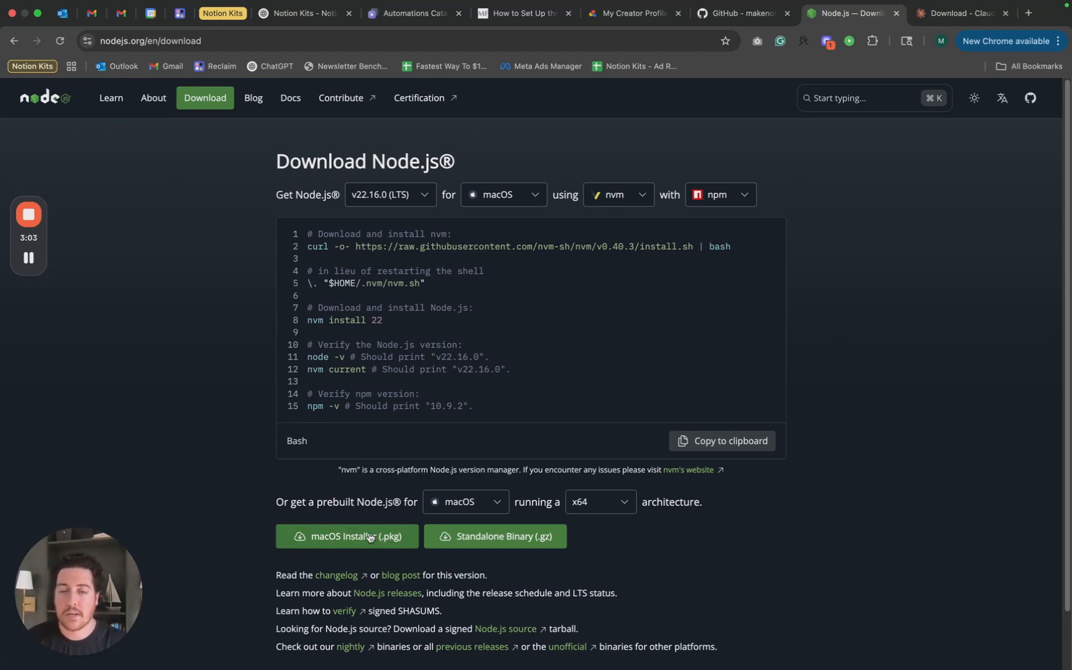
{"action": "mouse_move", "coordinate": [648, 202]}
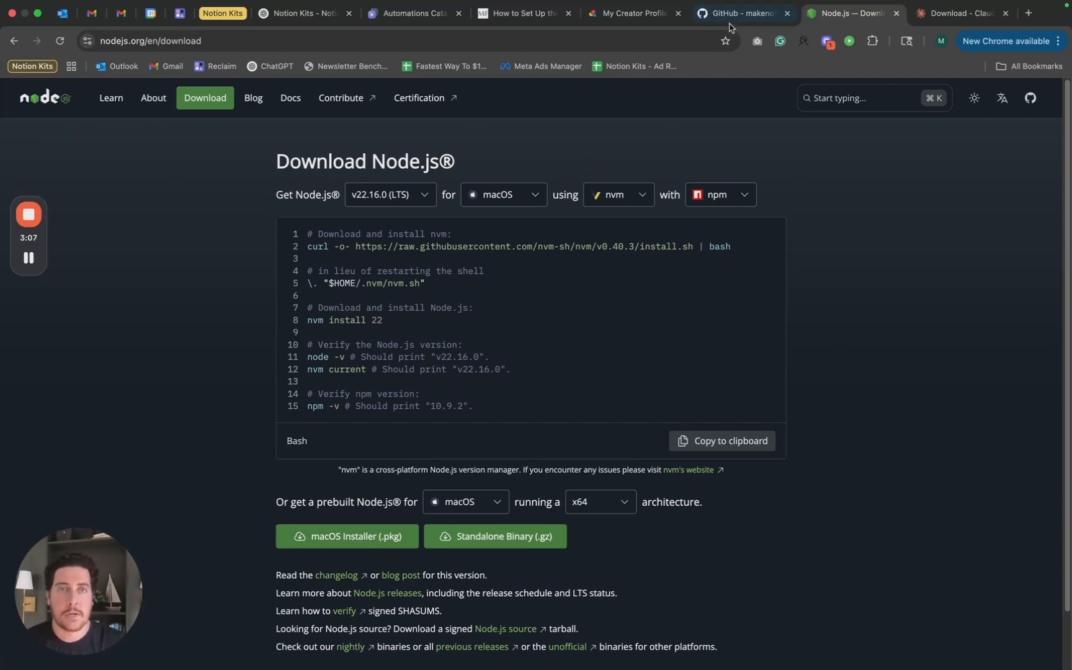
Scroll the makenotion/notion-mcp-server README to '3. Adding MCP config to your client'.
{"action": "left_click", "coordinate": [738, 13]}
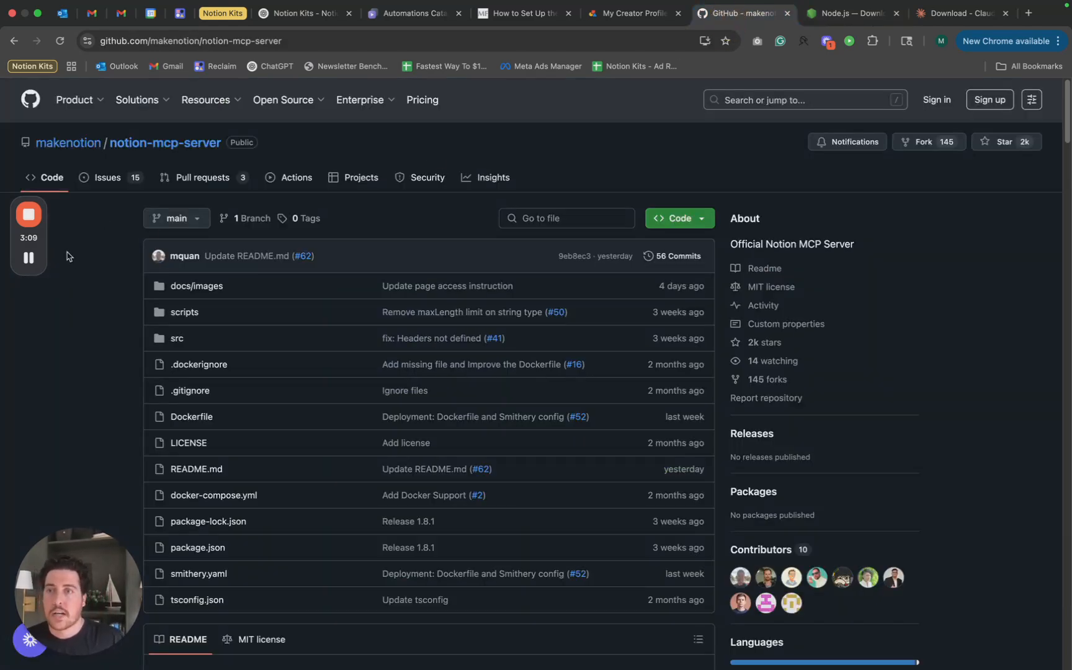
{"action": "mouse_move", "coordinate": [106, 291]}
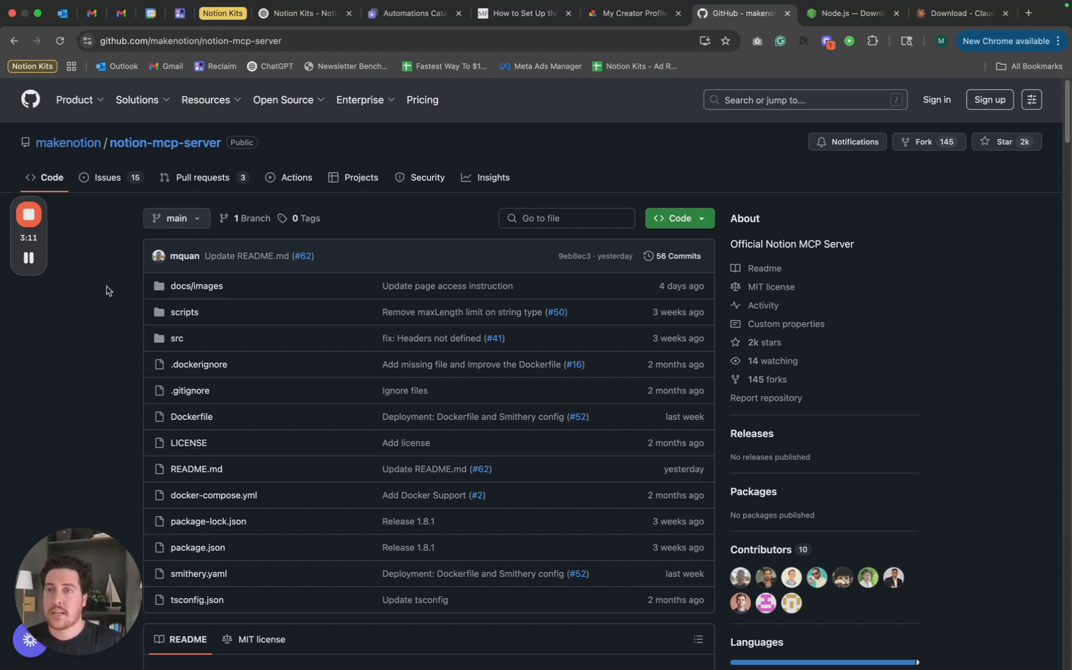
{"action": "scroll", "scroll_direction": "down", "scroll_amount": 3}
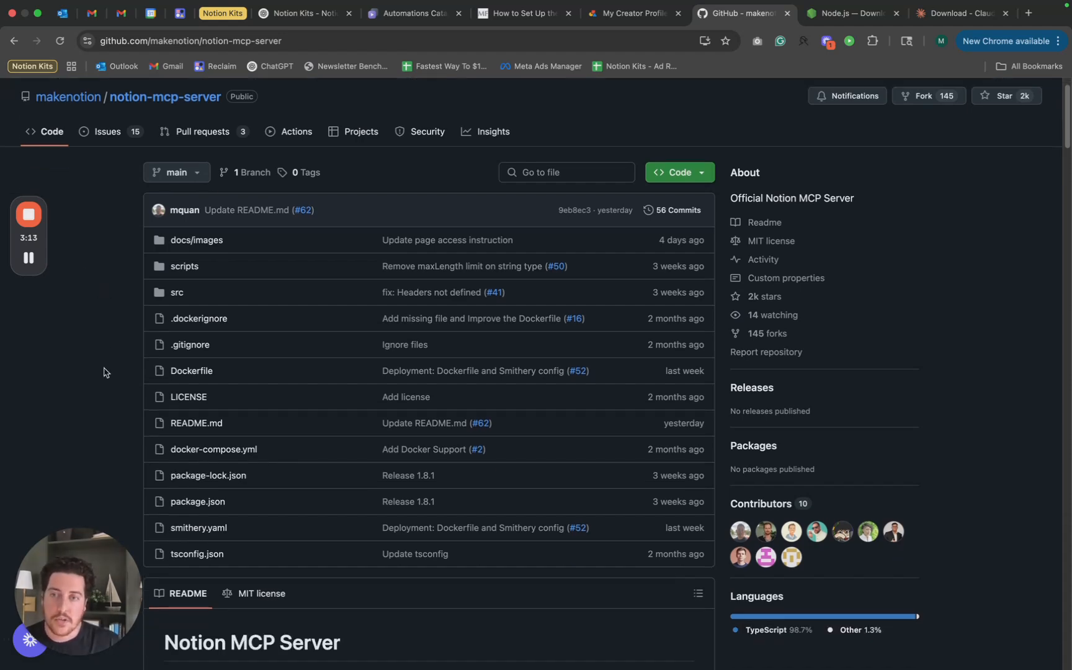
{"action": "scroll", "scroll_direction": "down", "scroll_amount": 3}
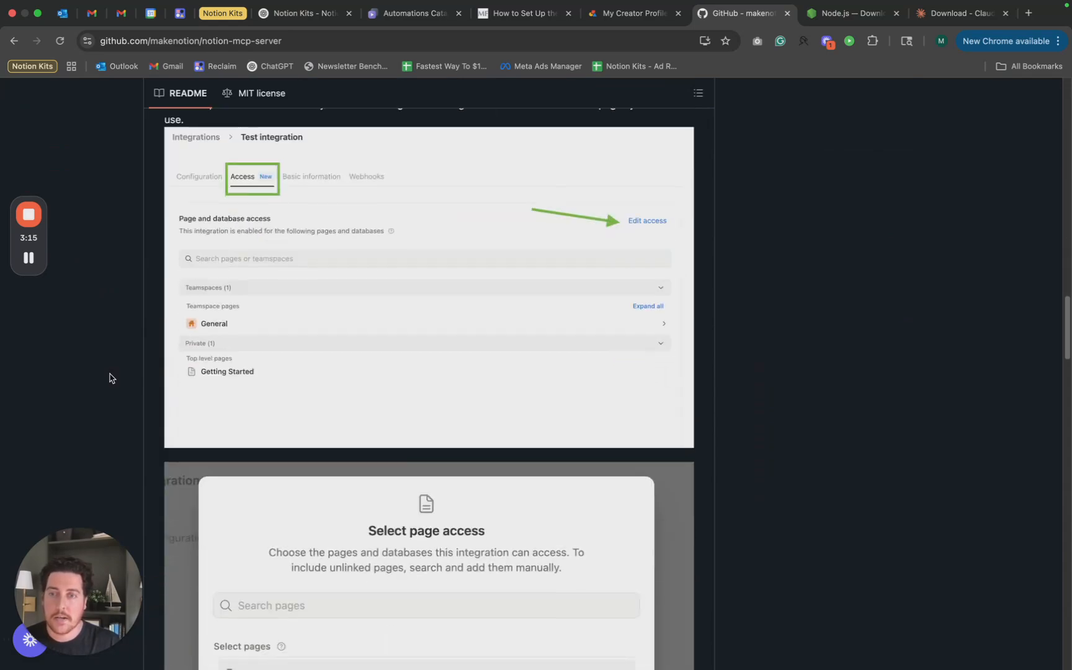
{"action": "scroll", "scroll_direction": "down", "scroll_amount": 3}
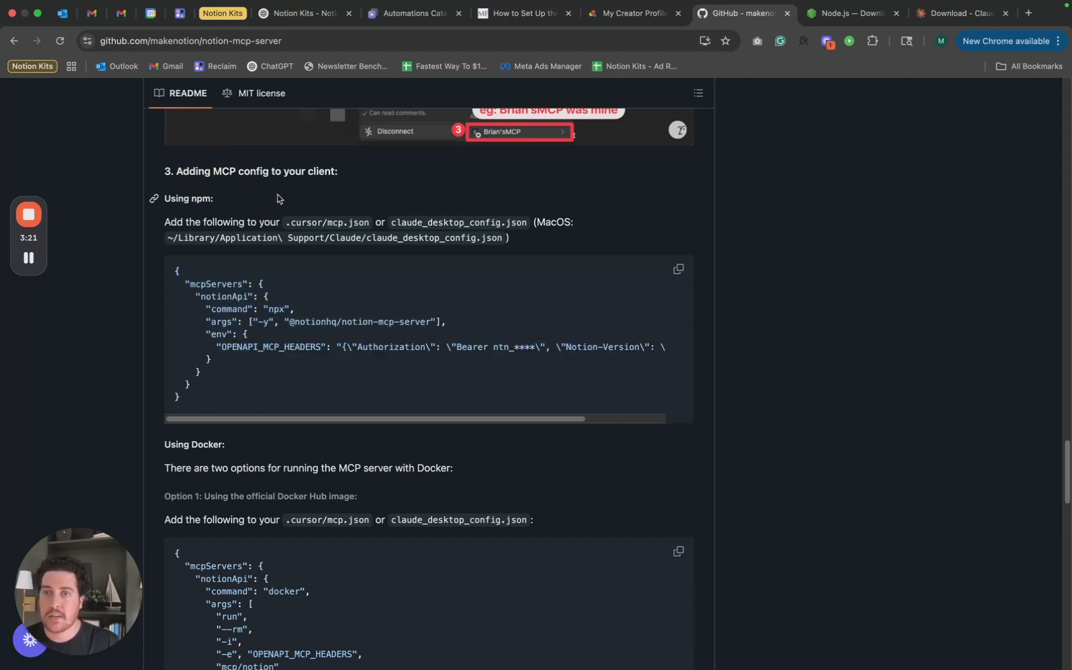
{"action": "left_click", "coordinate": [678, 269]}
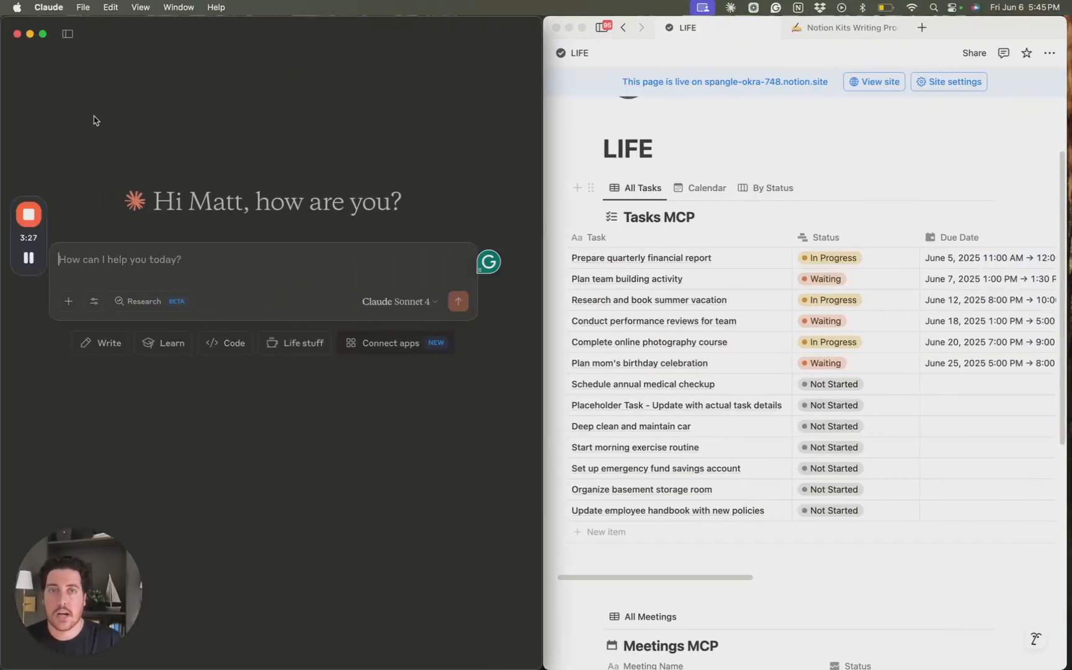
{"action": "mouse_move", "coordinate": [144, 32]}
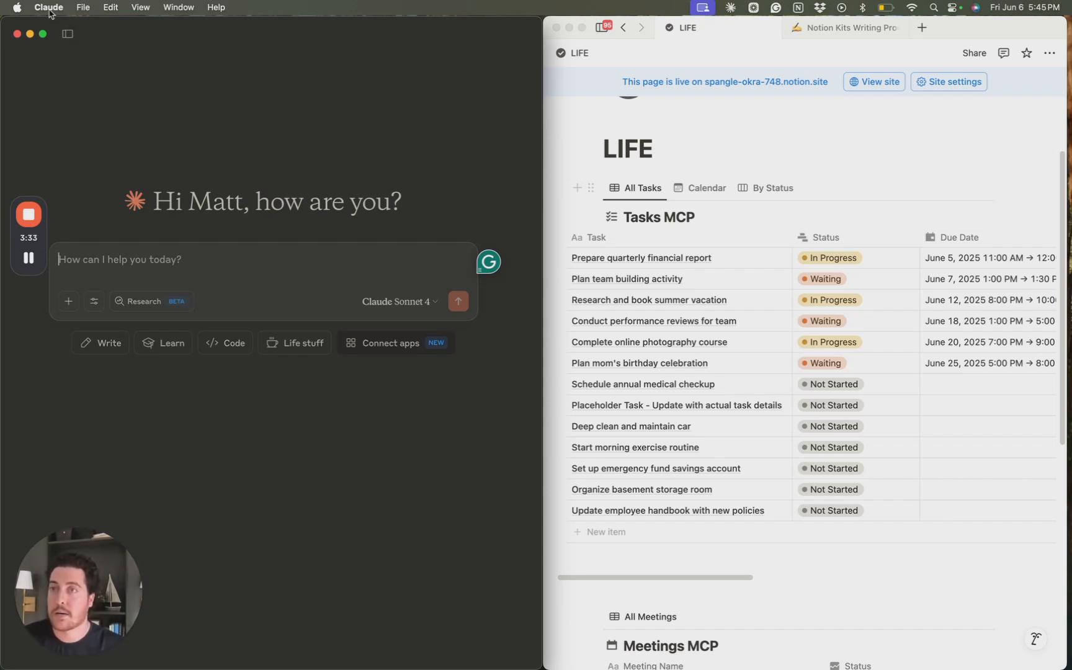
Open Claude > Settings… and show the Developer section listing the notionApi server.
{"action": "left_click", "coordinate": [48, 7]}
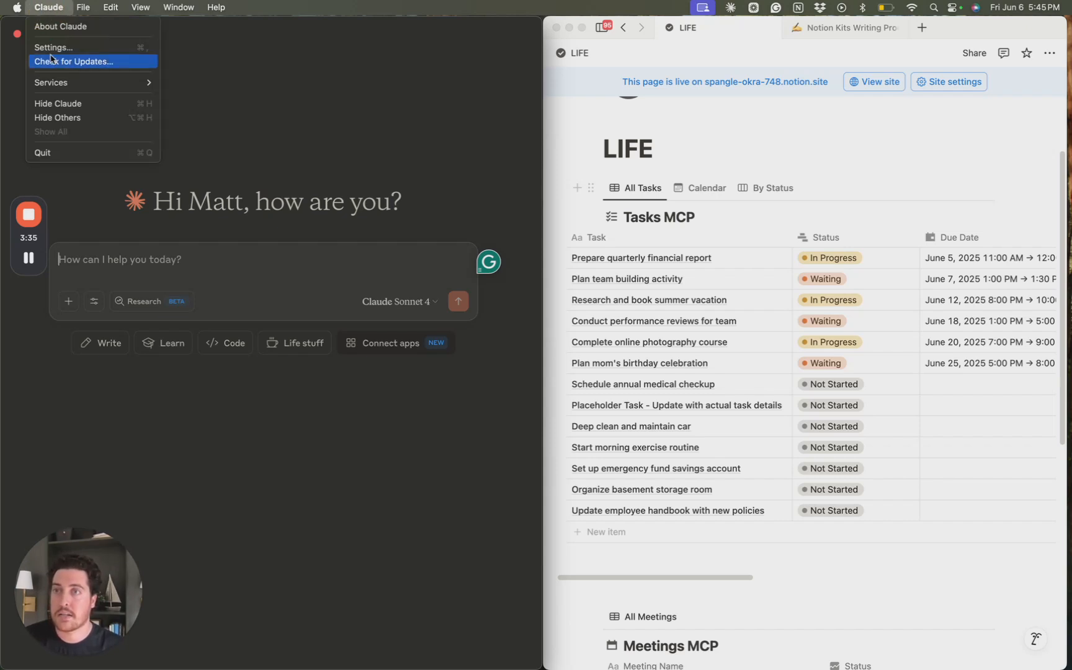
{"action": "left_click", "coordinate": [54, 48]}
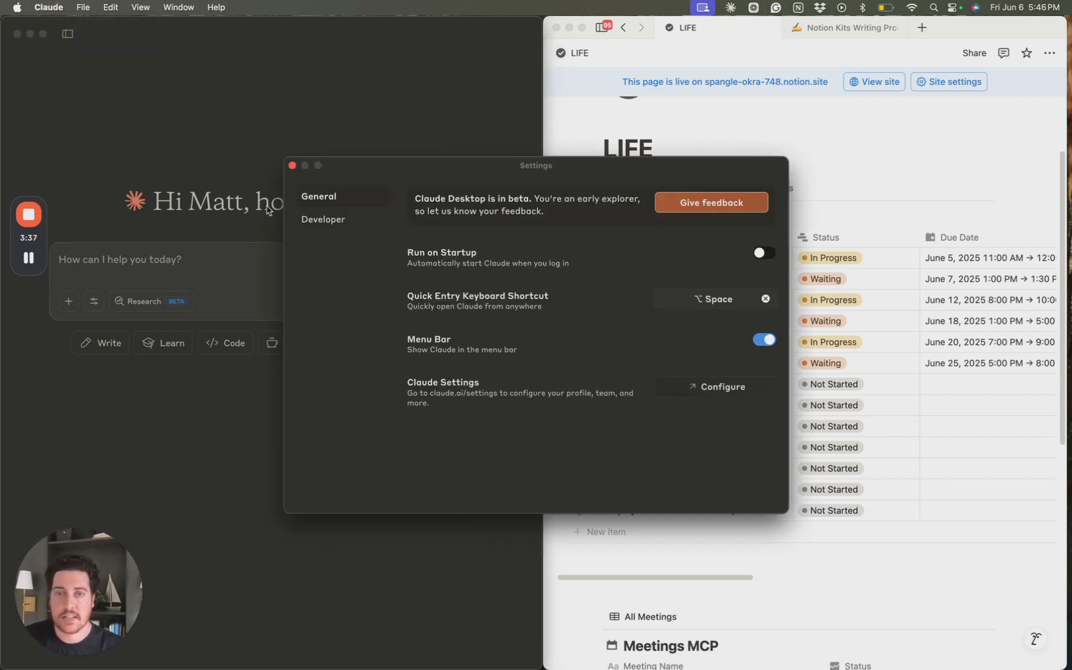
{"action": "left_click", "coordinate": [323, 220]}
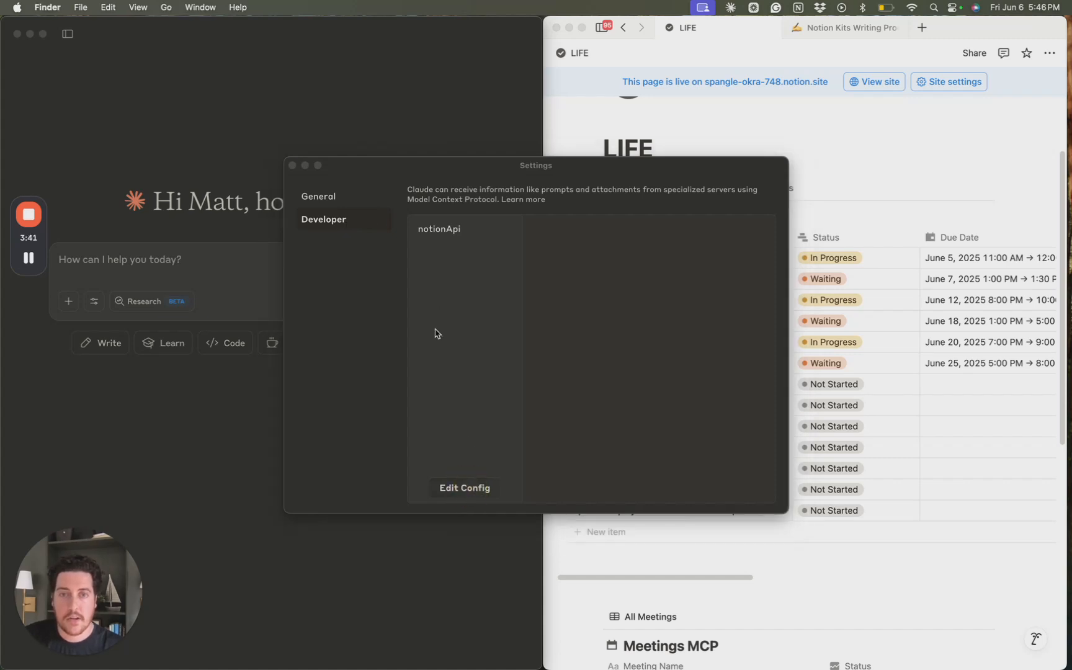
Open claude_desktop_config.json from the Claude folder with TextEdit.
{"action": "left_click", "coordinate": [464, 488]}
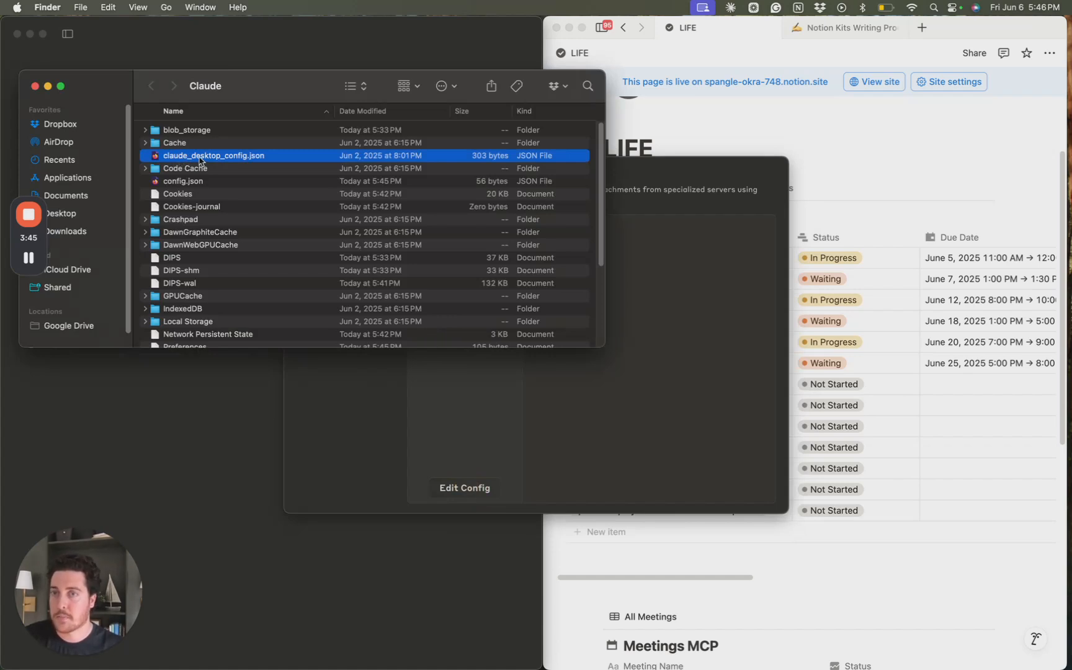
{"action": "mouse_move", "coordinate": [262, 162]}
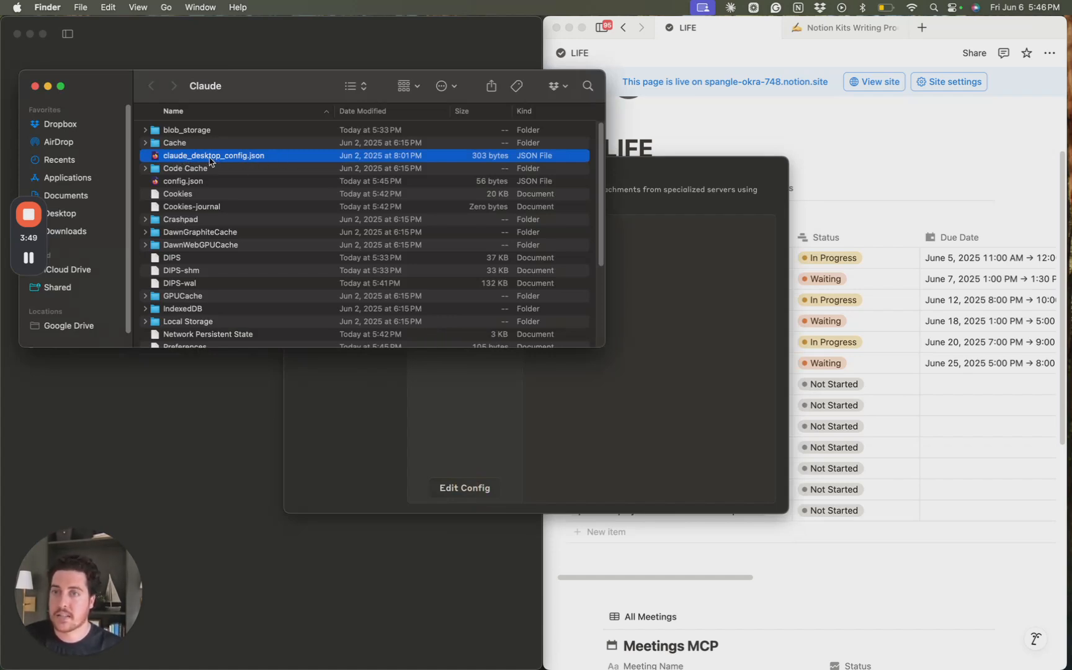
{"action": "right_click", "coordinate": [213, 155]}
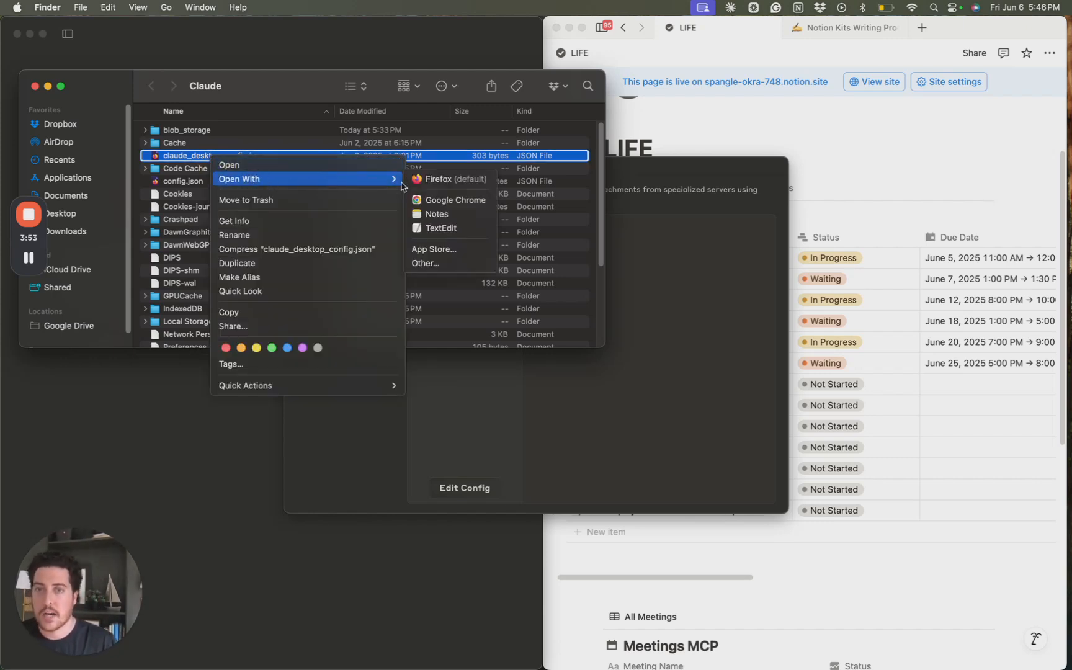
{"action": "mouse_move", "coordinate": [441, 228]}
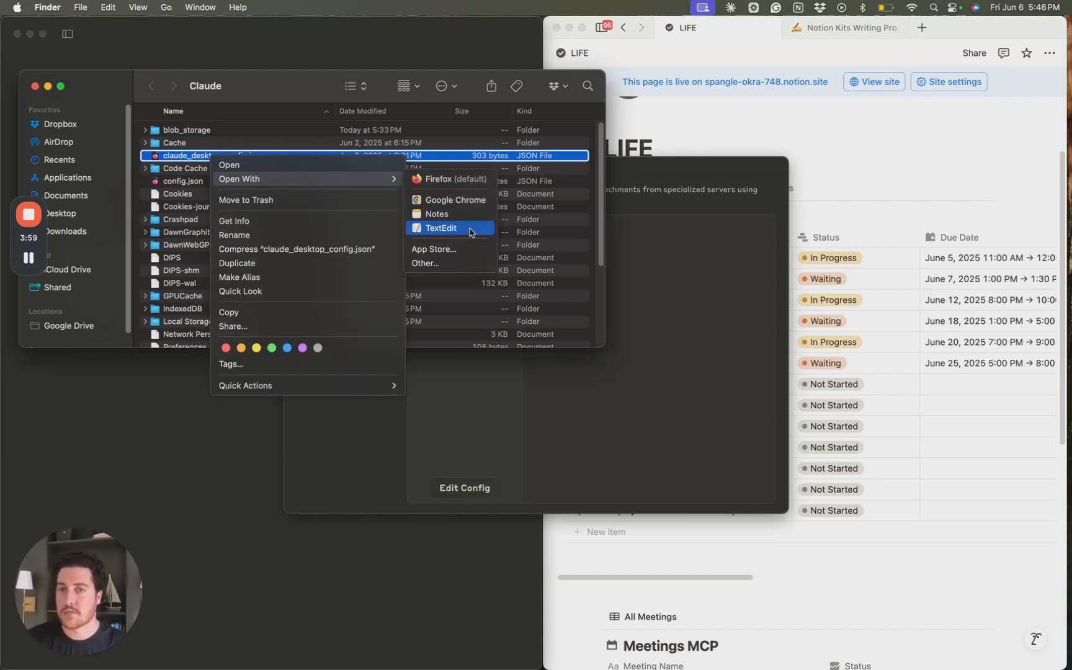
{"action": "mouse_move", "coordinate": [469, 235]}
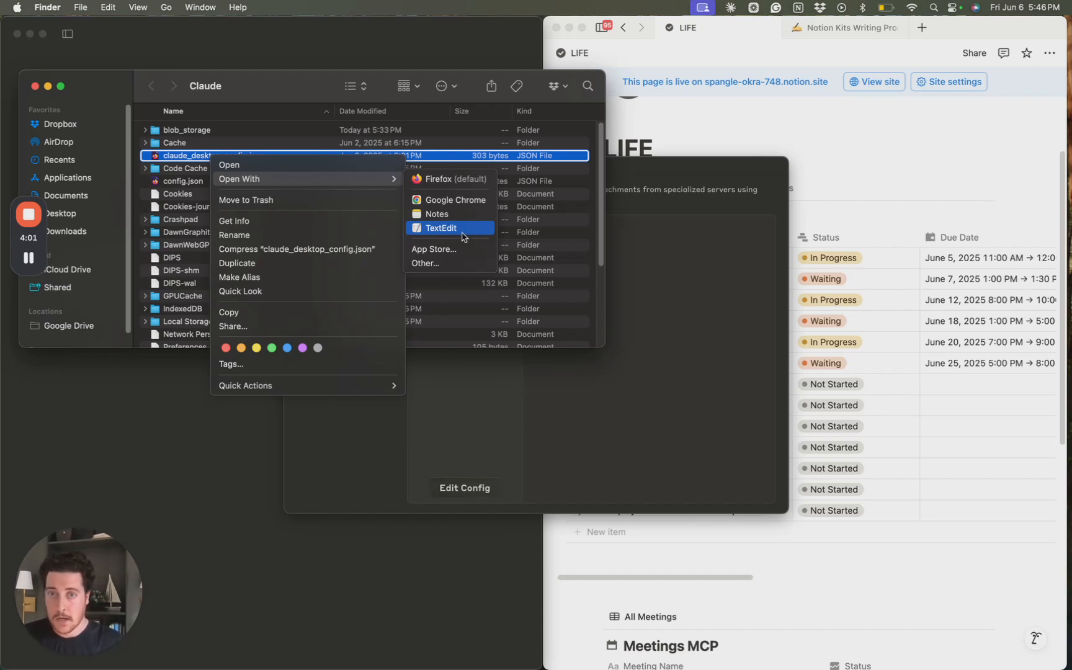
{"action": "mouse_move", "coordinate": [463, 236]}
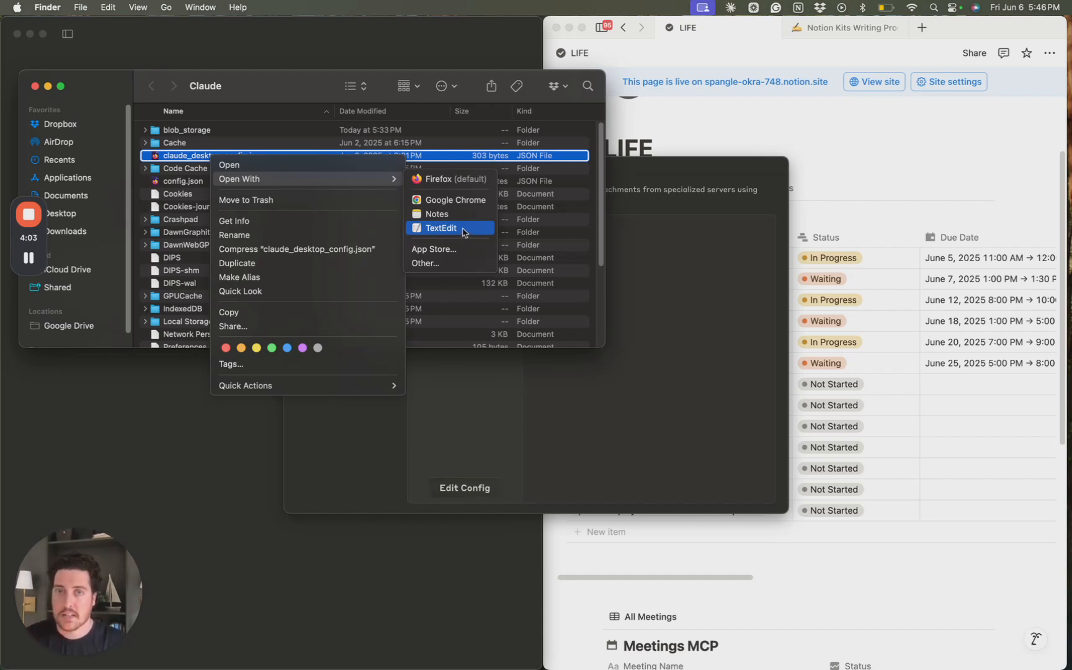
{"action": "left_click", "coordinate": [441, 228]}
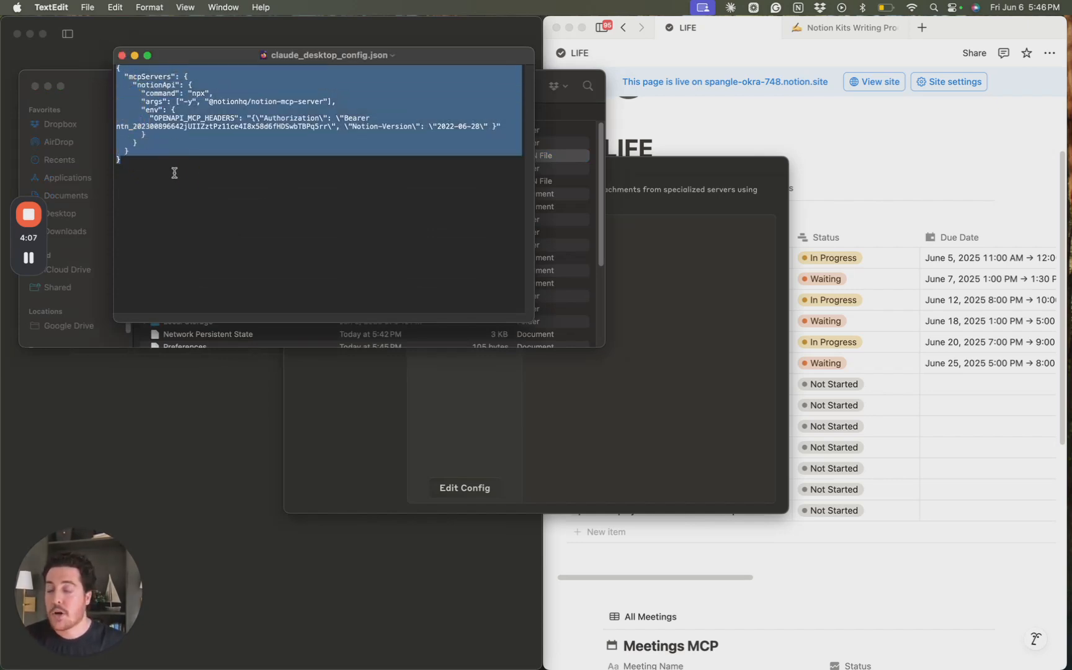
{"action": "left_click", "coordinate": [169, 160]}
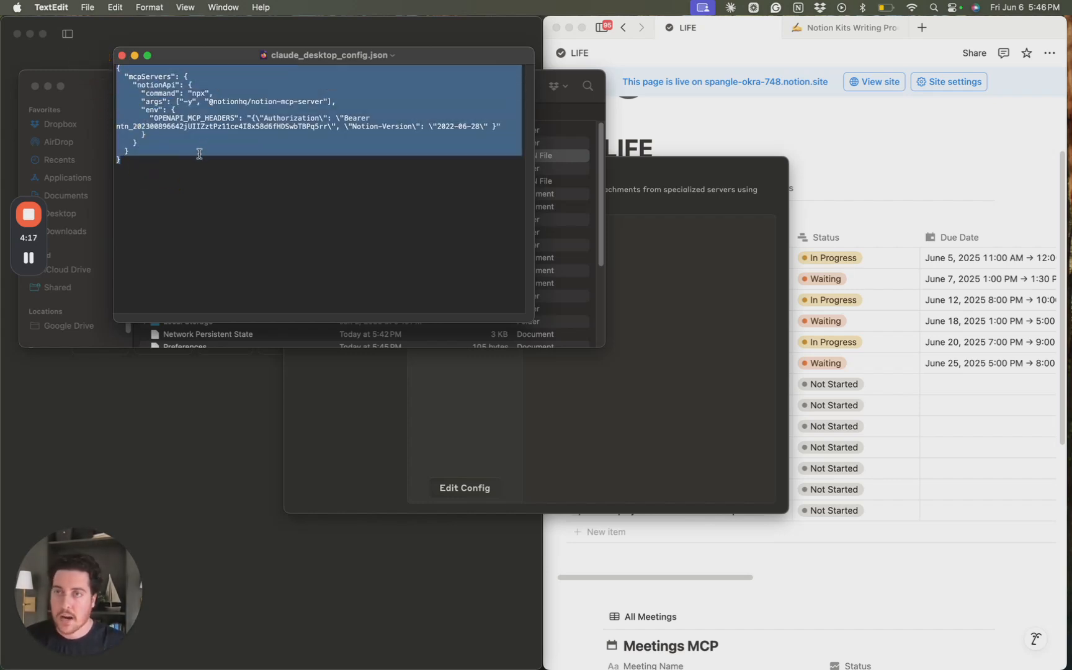
{"action": "left_click", "coordinate": [198, 158]}
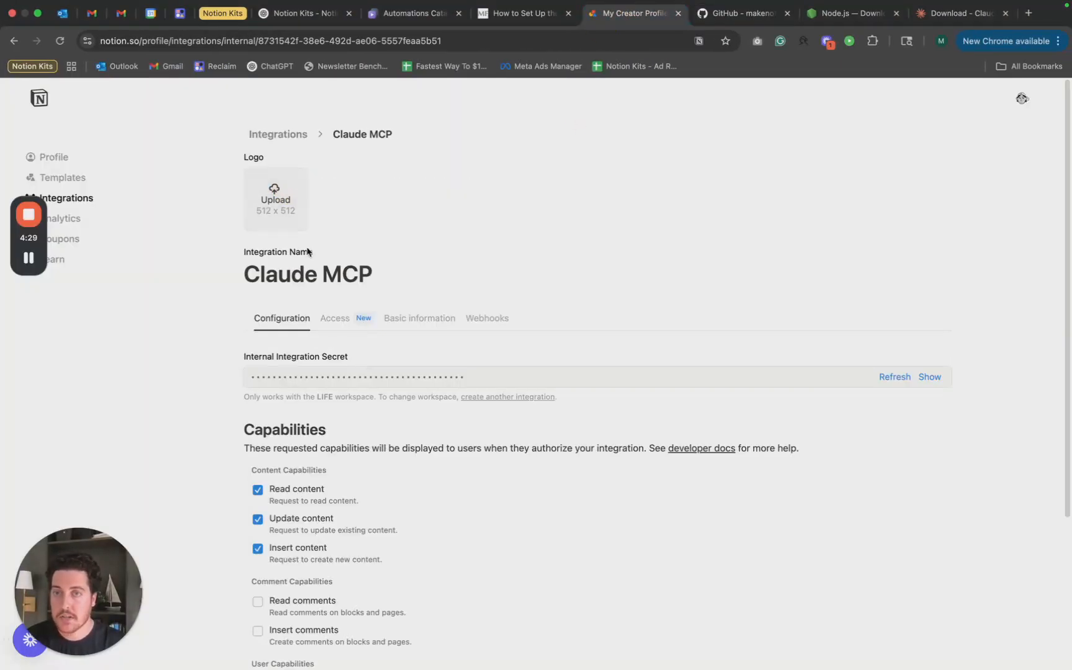
{"action": "mouse_move", "coordinate": [717, 366]}
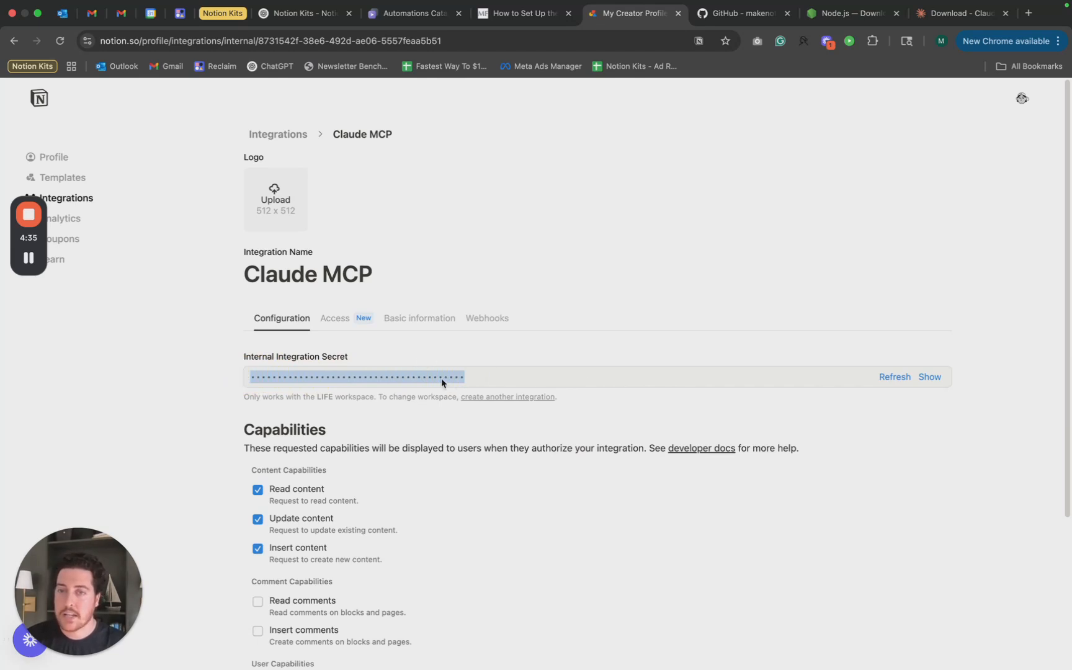
{"action": "mouse_move", "coordinate": [930, 376]}
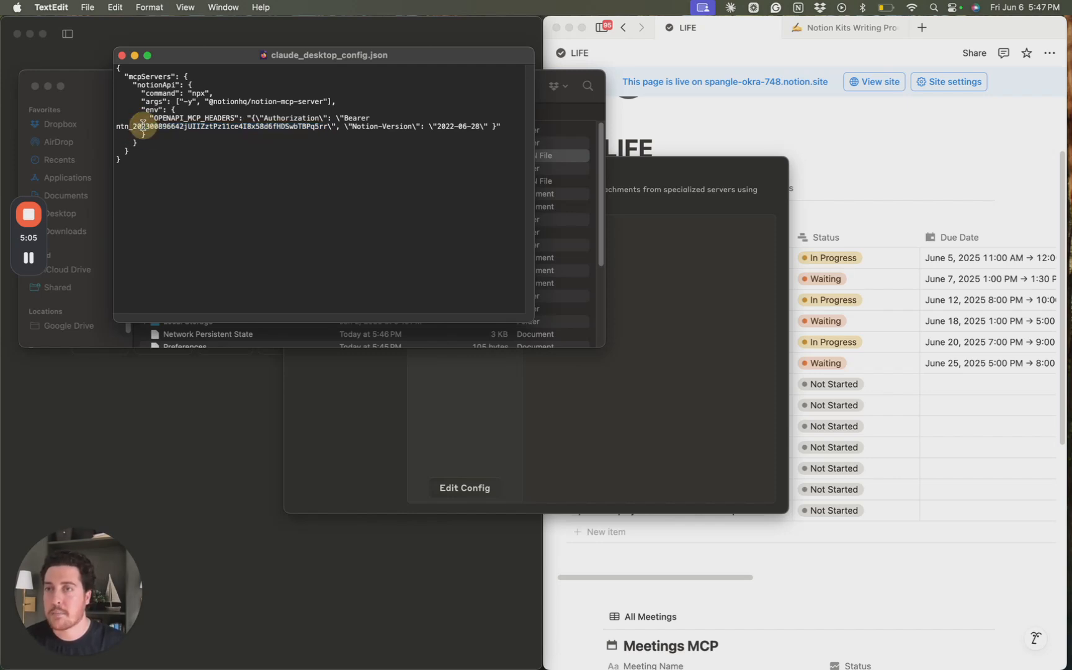
{"action": "mouse_move", "coordinate": [111, 135]}
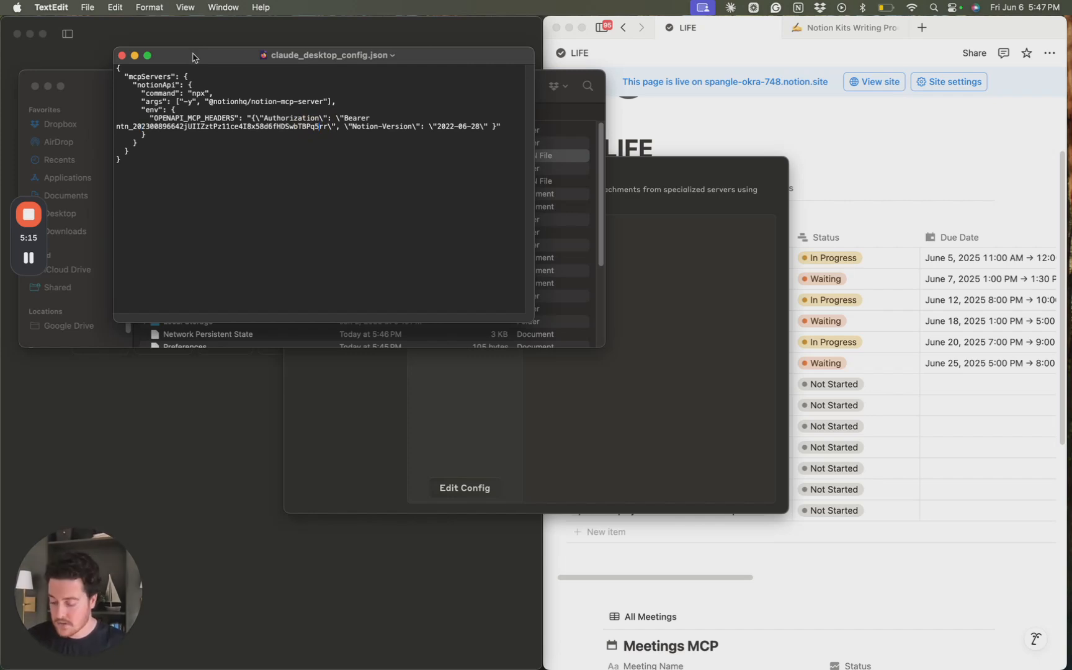
Close the edited claude_desktop_config.json window in TextEdit.
{"action": "left_click", "coordinate": [122, 55]}
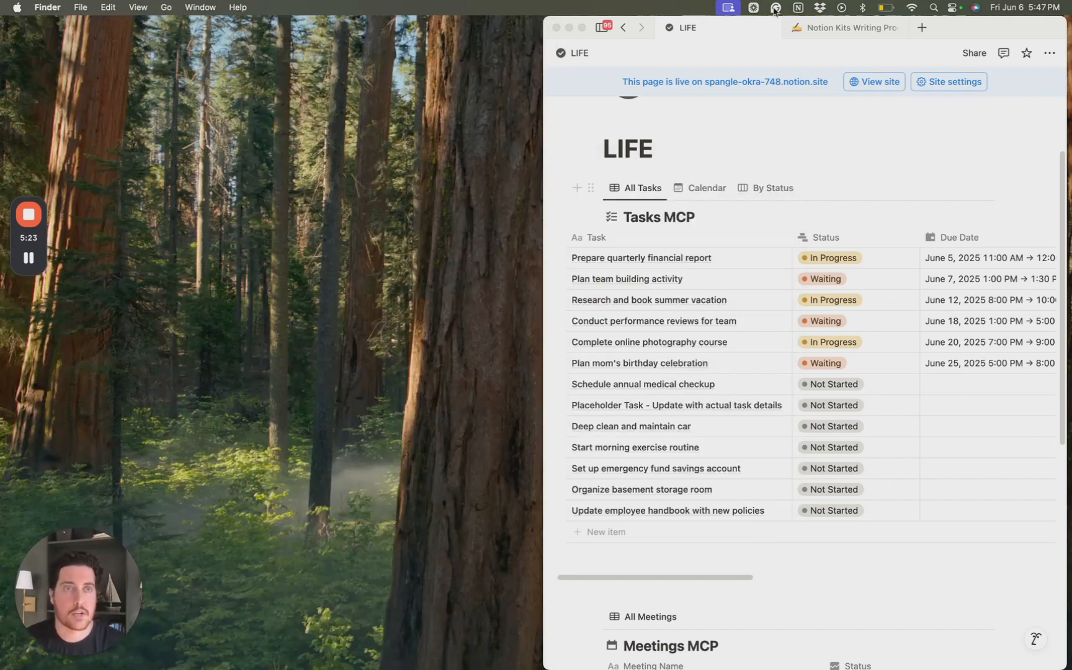
Search 'c' in Spotlight to relaunch Claude Desktop.
{"action": "type", "text": "c"}
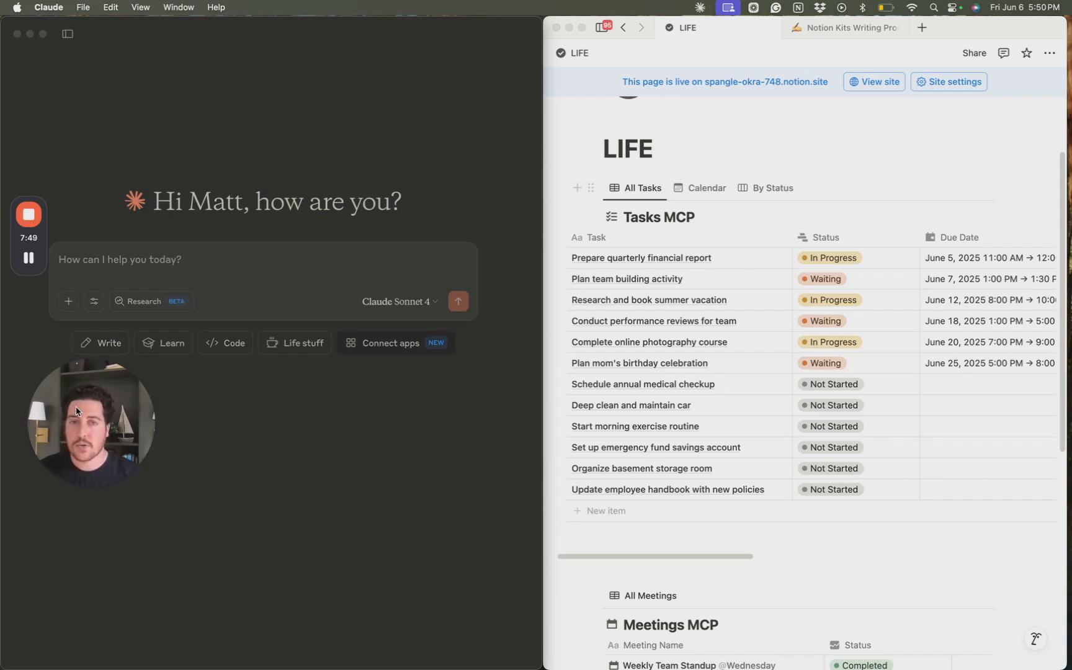
{"action": "mouse_move", "coordinate": [134, 257]}
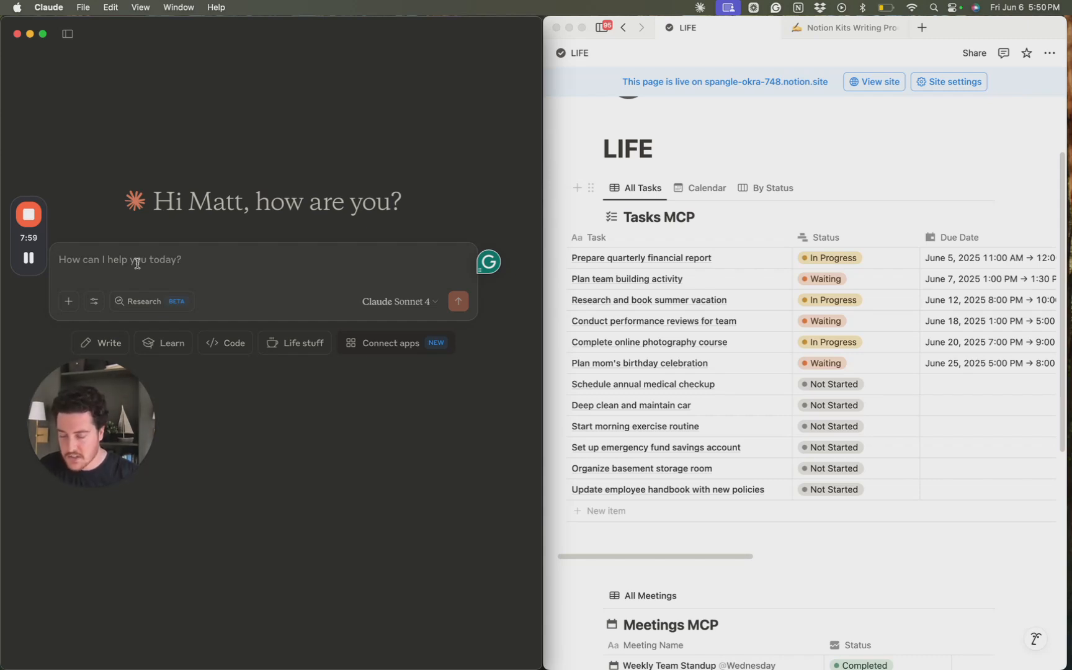
Send Claude the question 'Do you have access to my Notion?'.
{"action": "type", "text": "Do you have"}
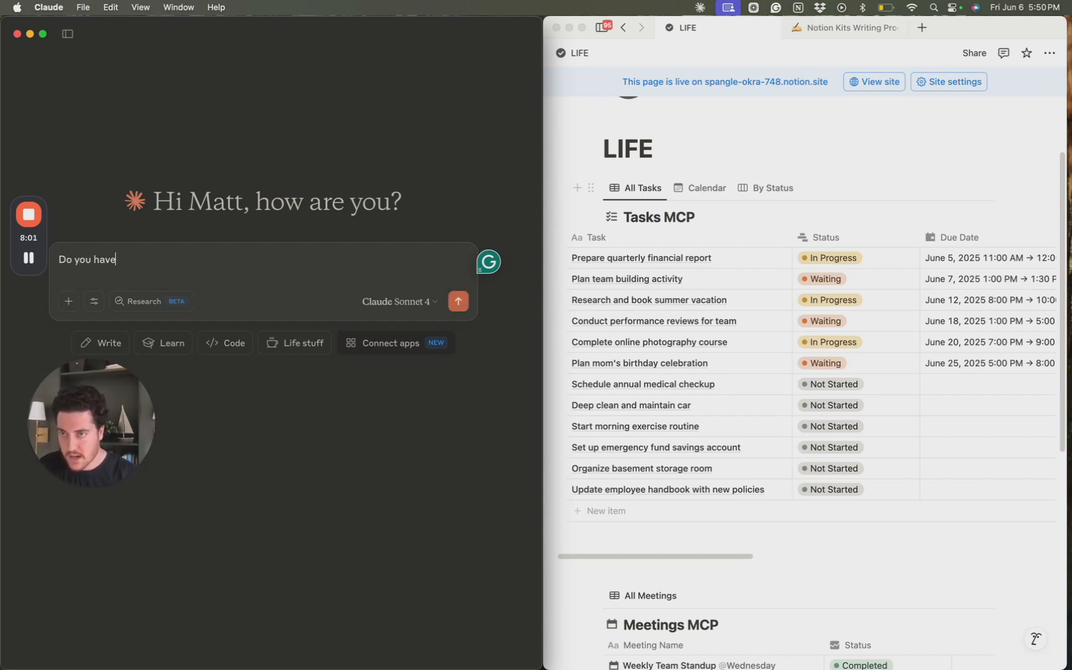
{"action": "type", "text": "access to my"}
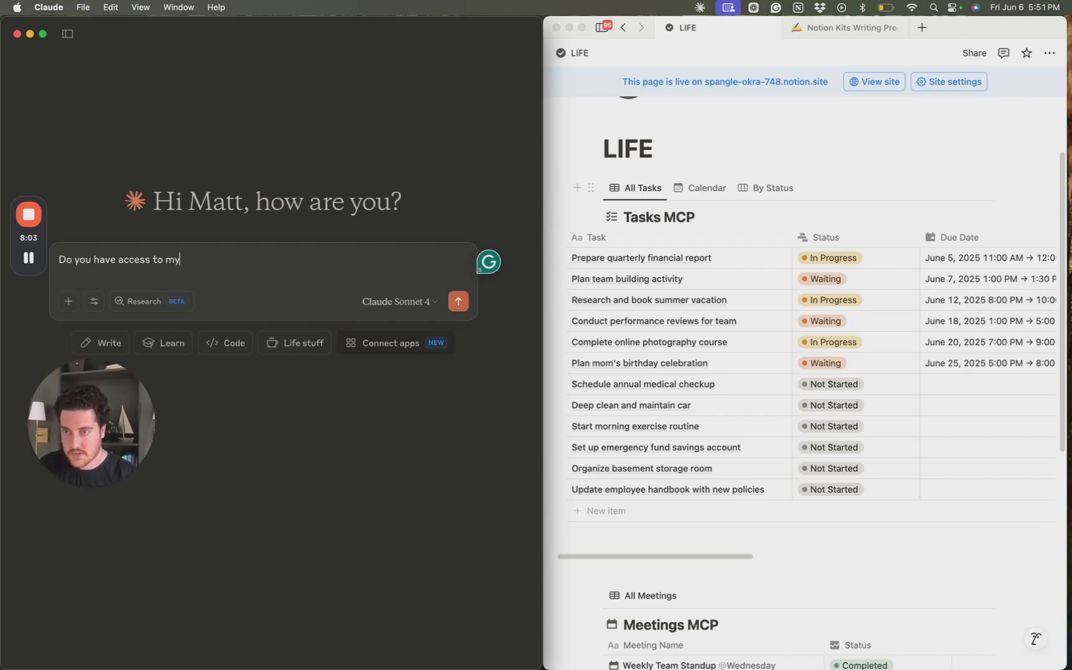
{"action": "type", "text": "Notion?"}
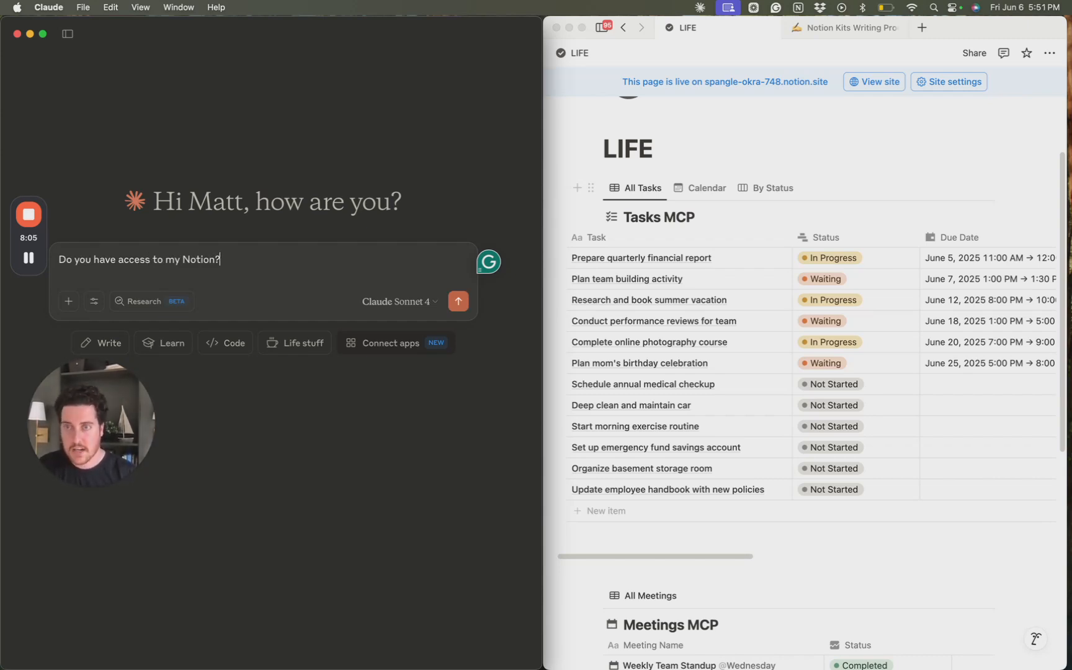
{"action": "left_click", "coordinate": [458, 301]}
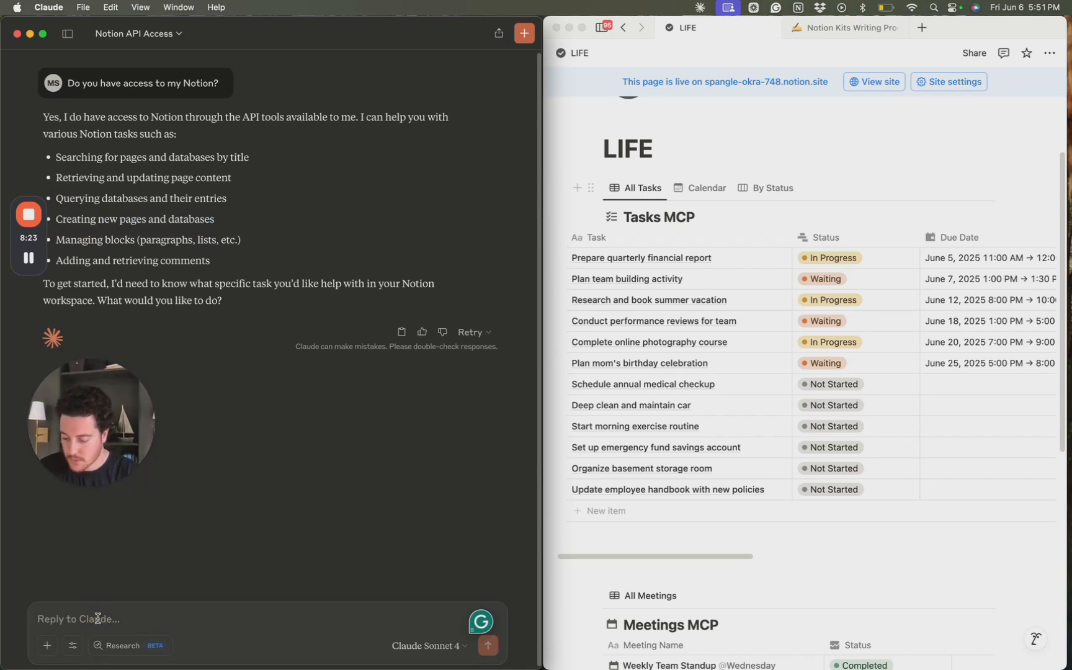
Send Claude the request 'Add a placeholder task to my Tasks MCP database'.
{"action": "type", "text": "Add a p"}
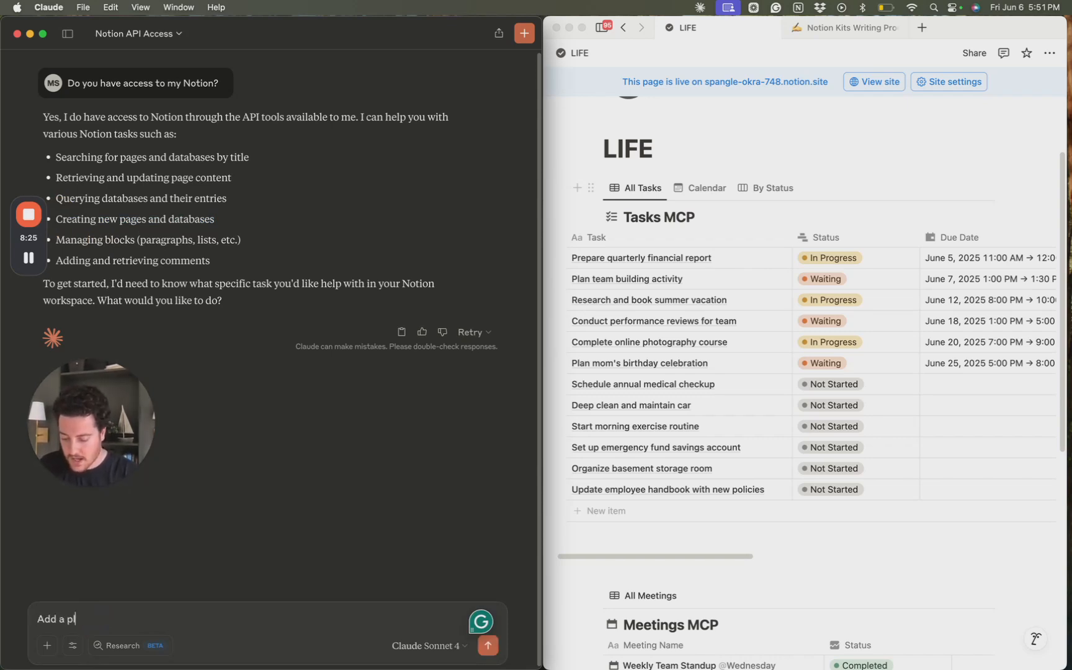
{"action": "type", "text": "aceholder task to my T"}
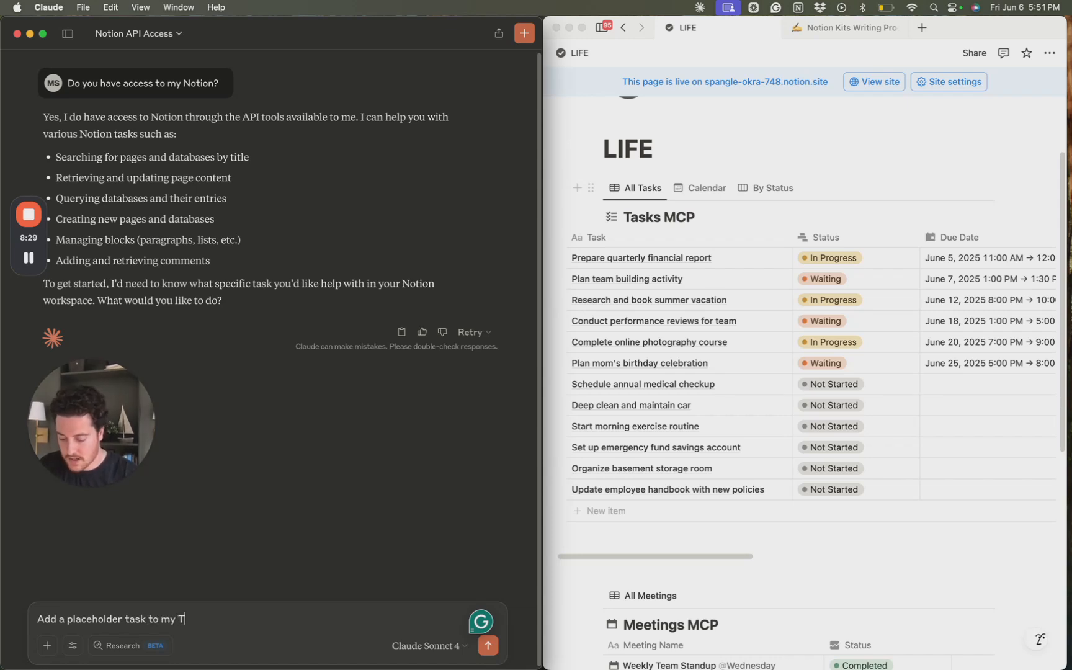
{"action": "type", "text": "asks MCP datab"}
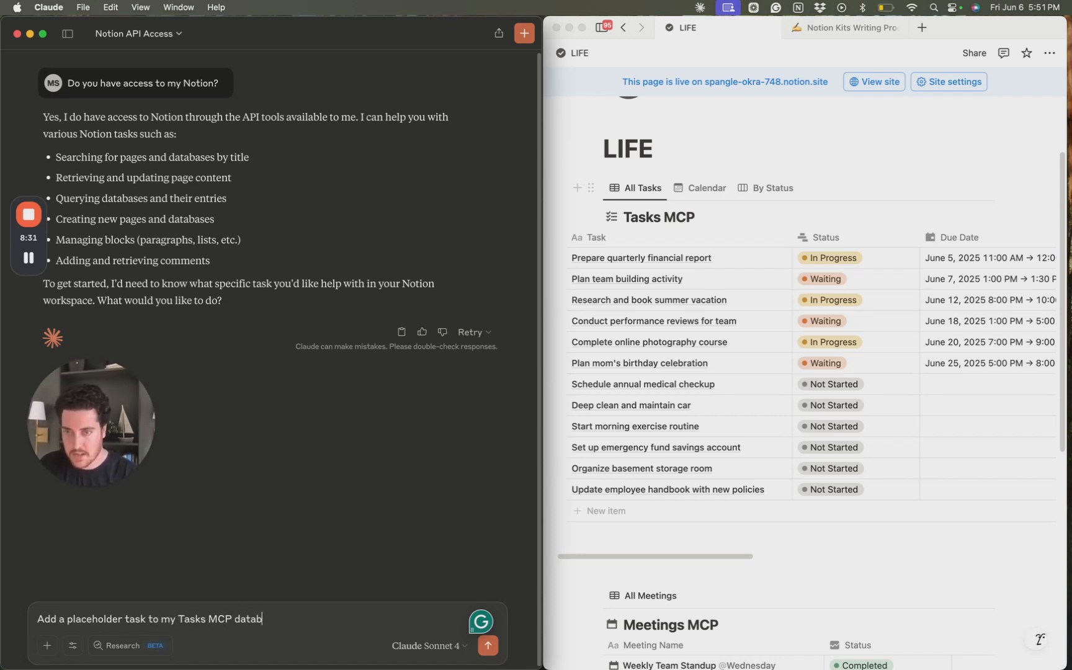
{"action": "left_click", "coordinate": [487, 645]}
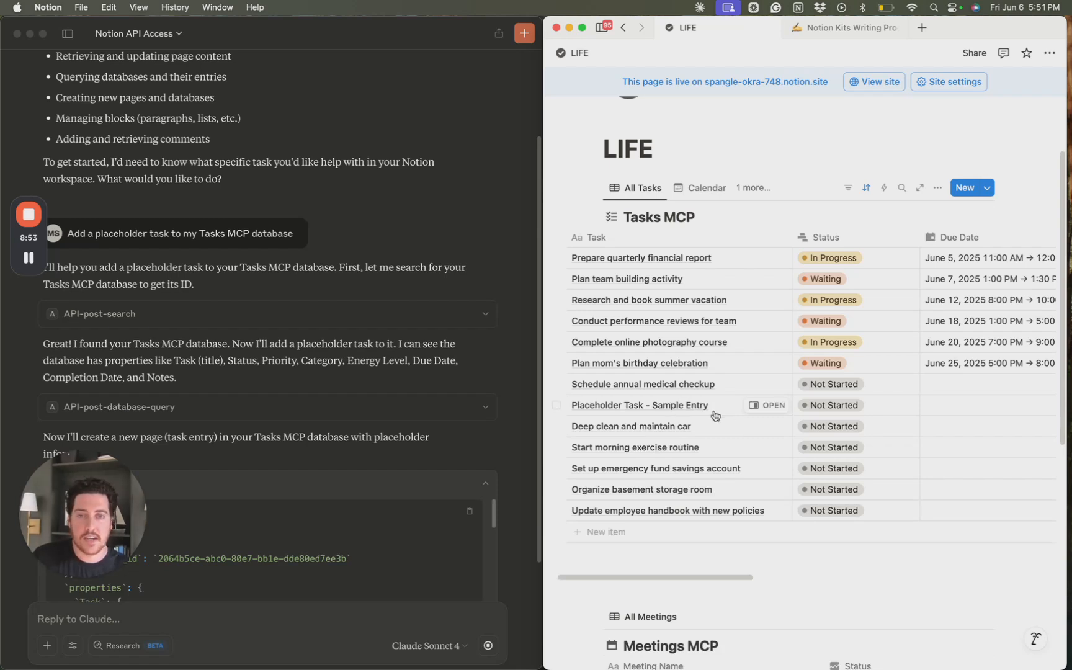
{"action": "mouse_move", "coordinate": [756, 405]}
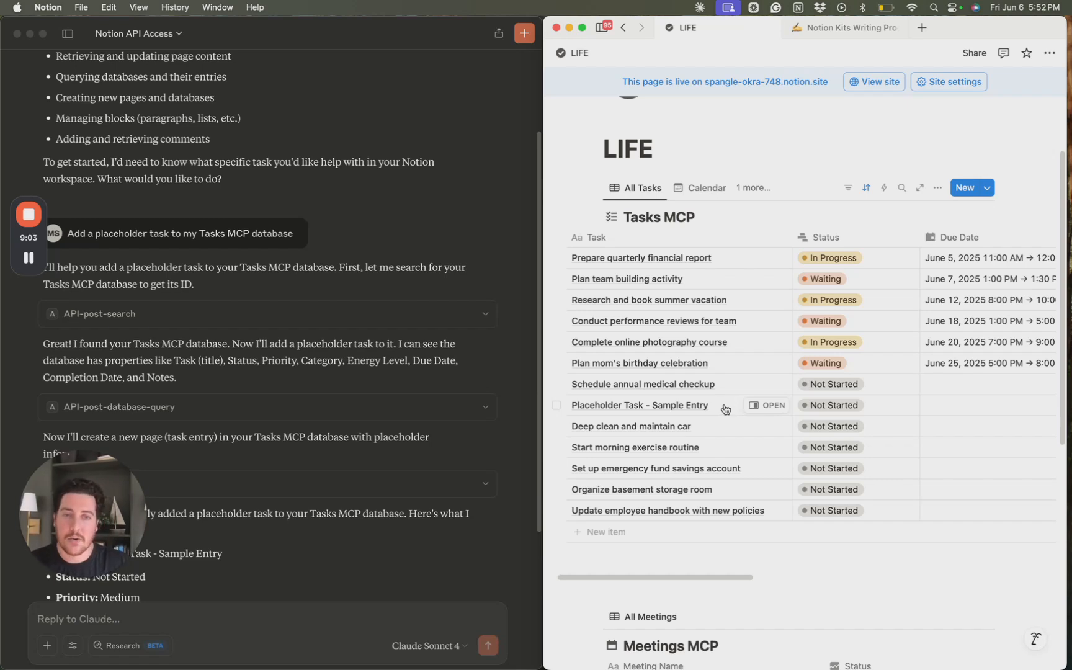
{"action": "mouse_move", "coordinate": [480, 448]}
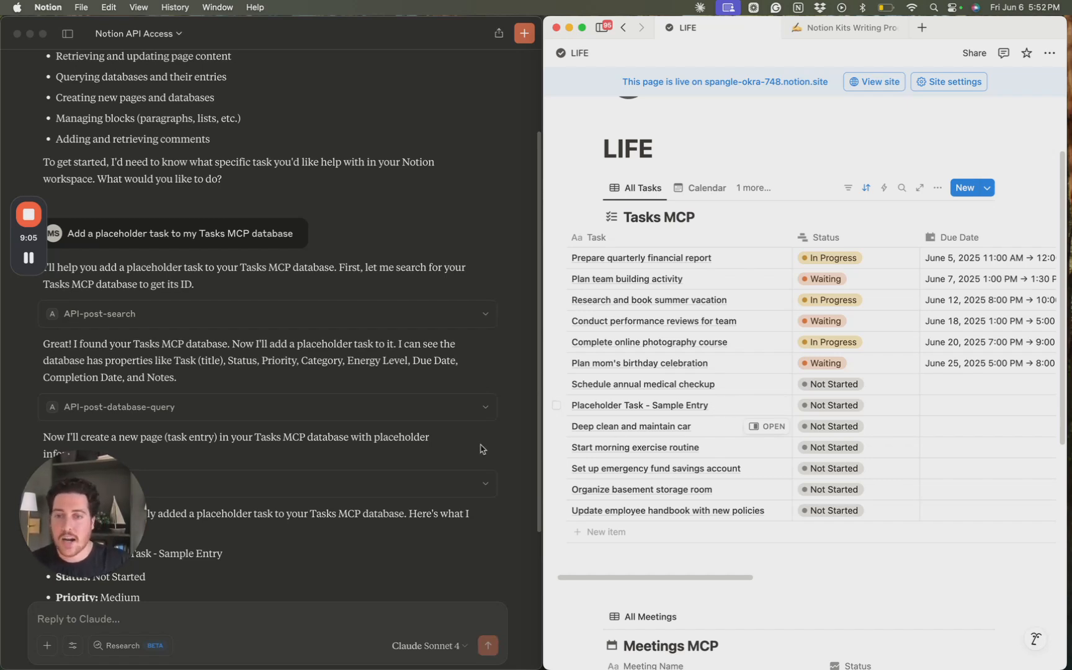
{"action": "mouse_move", "coordinate": [729, 408]}
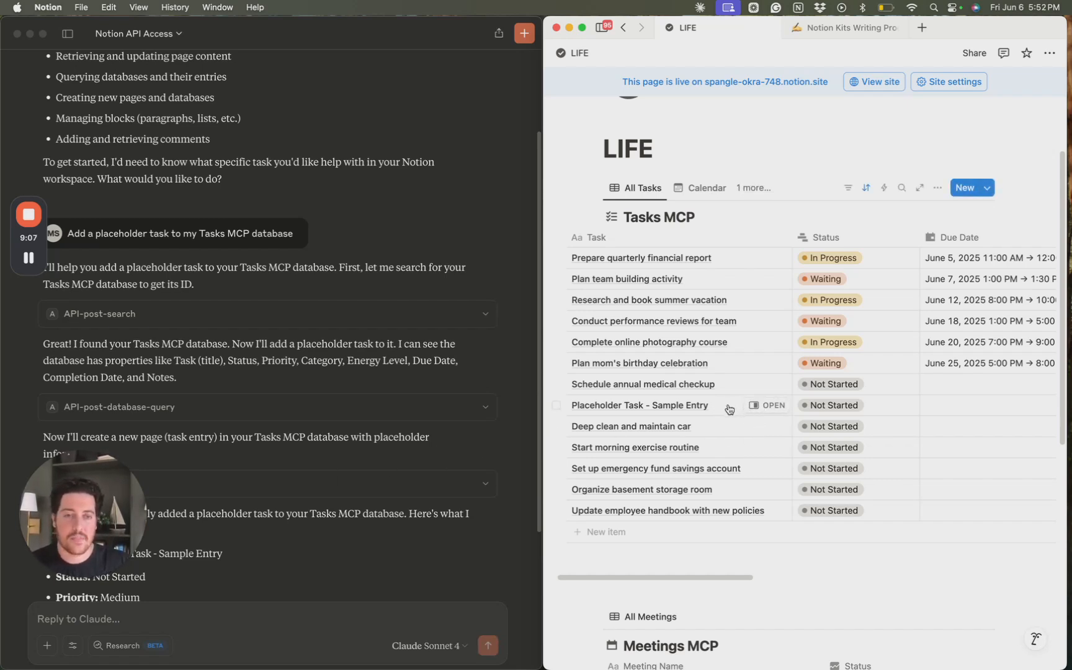